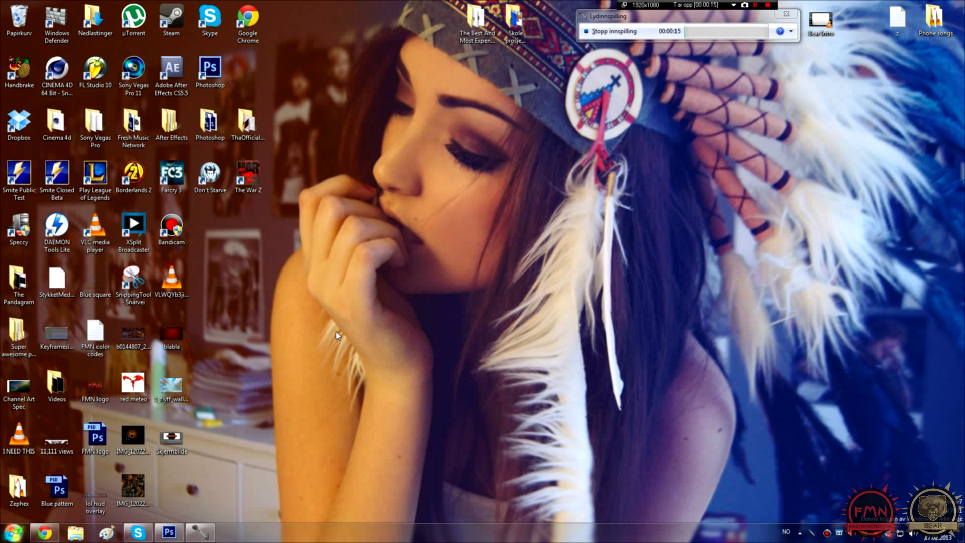
pyautogui.moveTo(421, 277)
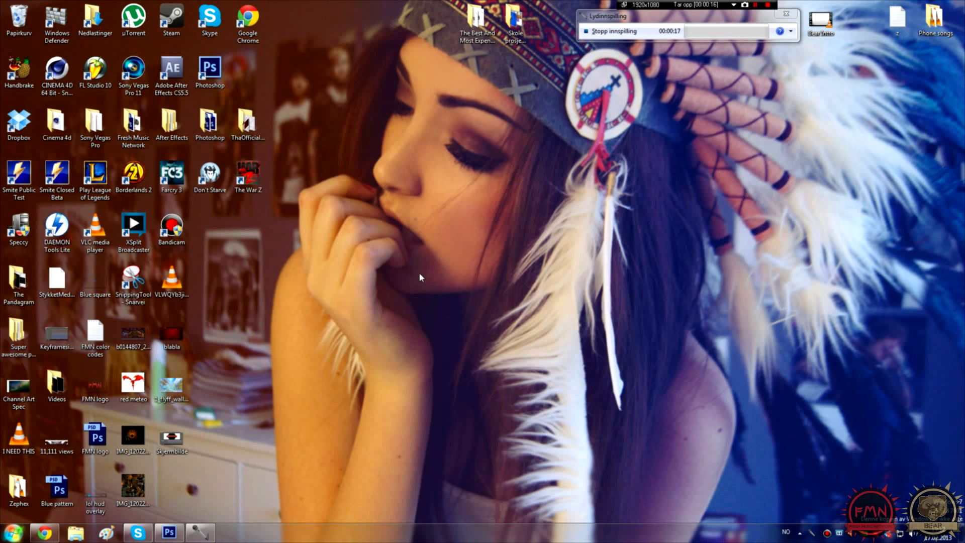
pyautogui.moveTo(343, 387)
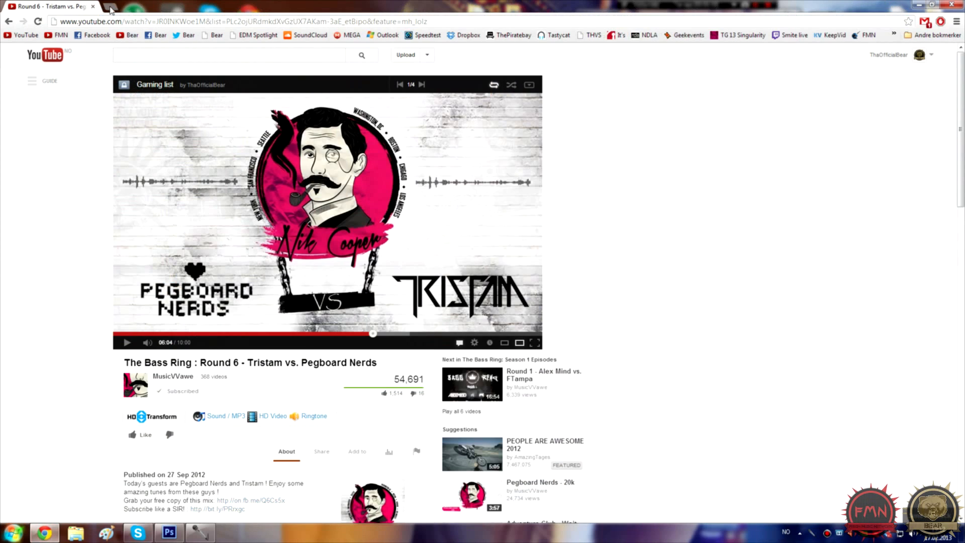
# From Subscriptions, open Fresh Music Network and play the February Trap Mix video
pyautogui.click(110, 9)
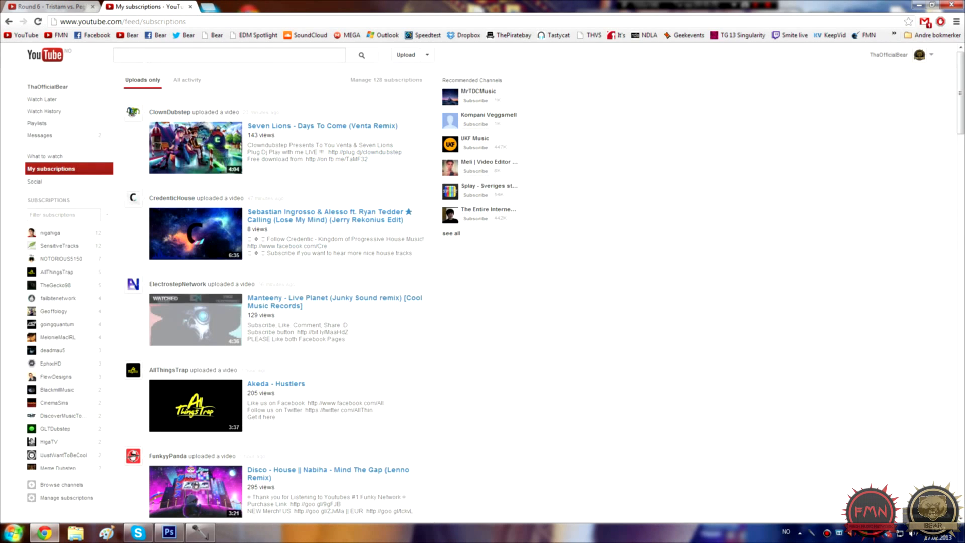
pyautogui.click(229, 55)
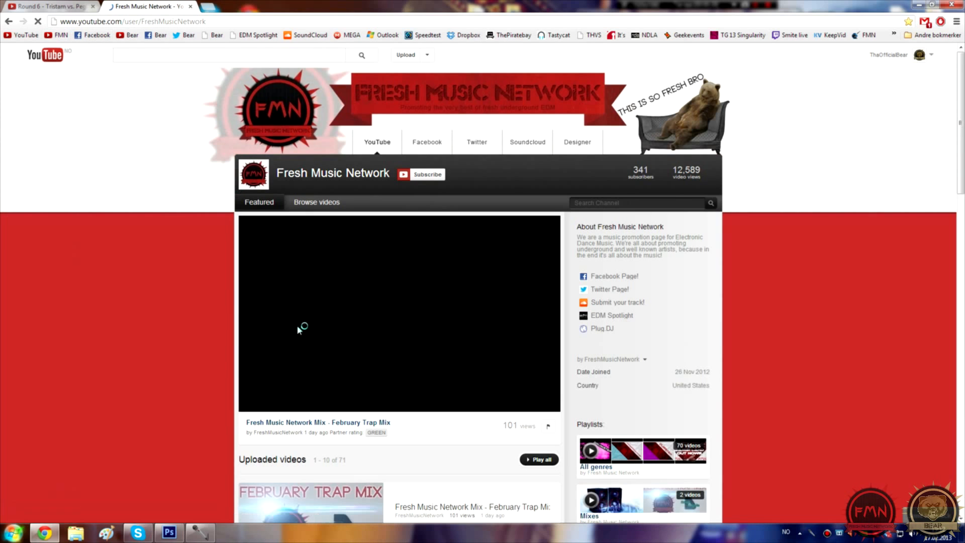
pyautogui.click(318, 422)
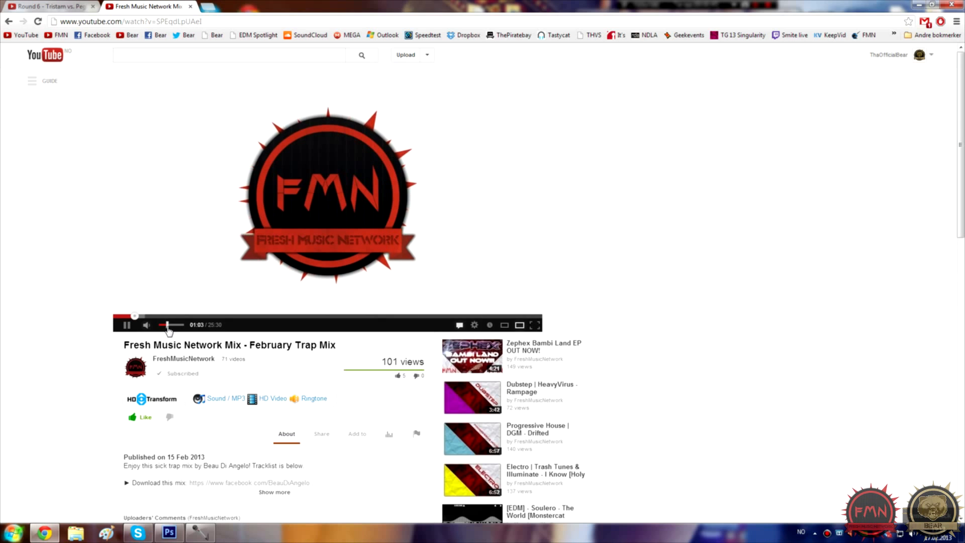
pyautogui.scroll(-3)
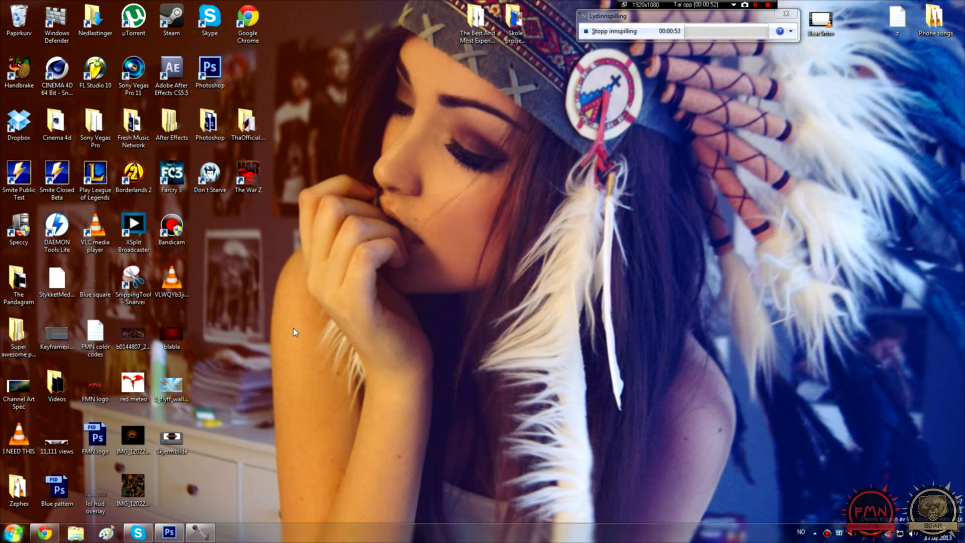
# Launch Adobe After Effects CS5 from its desktop shortcut
pyautogui.click(171, 66)
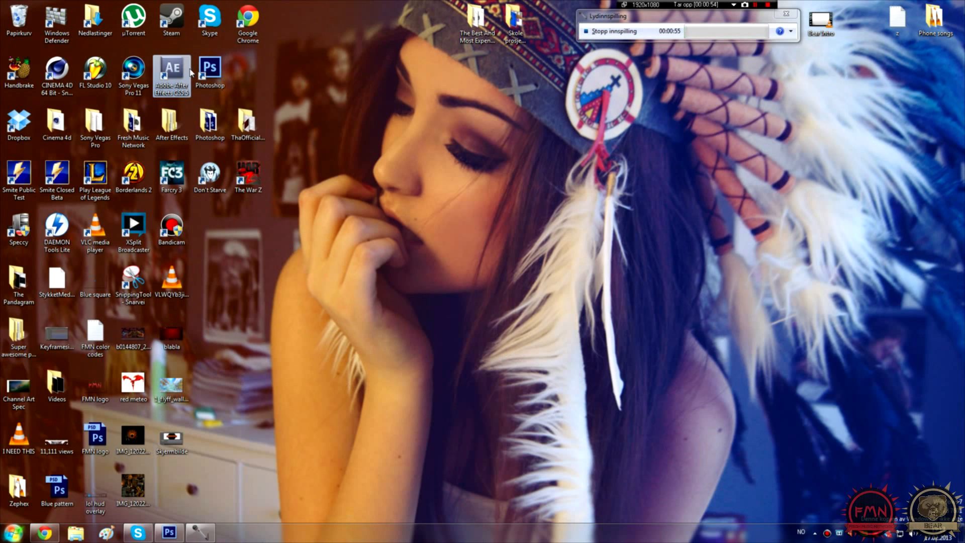
pyautogui.moveTo(569, 217)
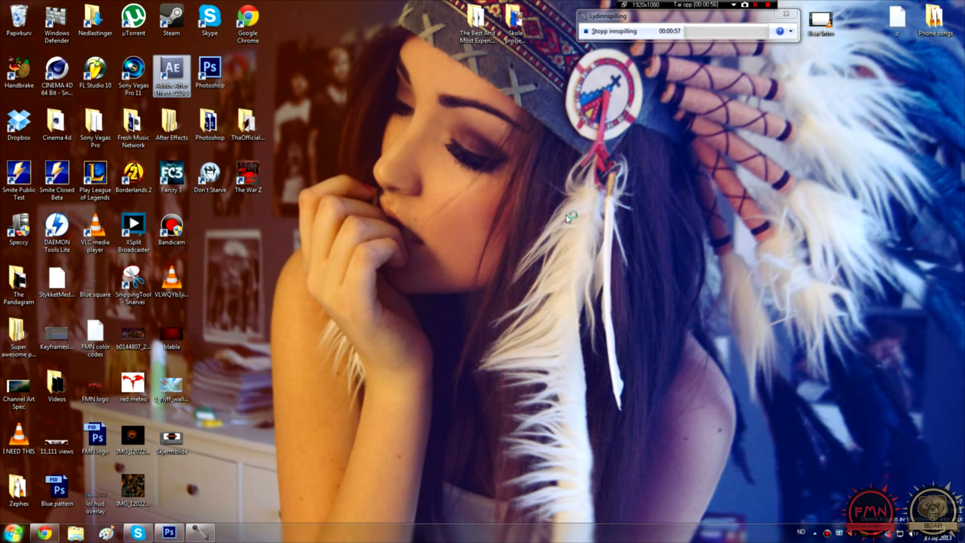
pyautogui.doubleClick(171, 71)
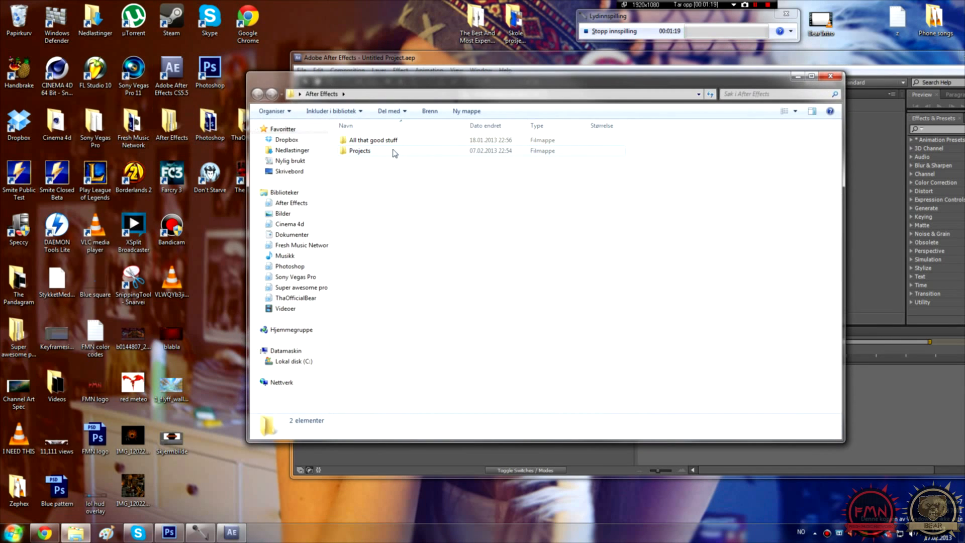
# Browse the Projects and Fresh Music Network Songs folders, then close Explorer
pyautogui.doubleClick(372, 140)
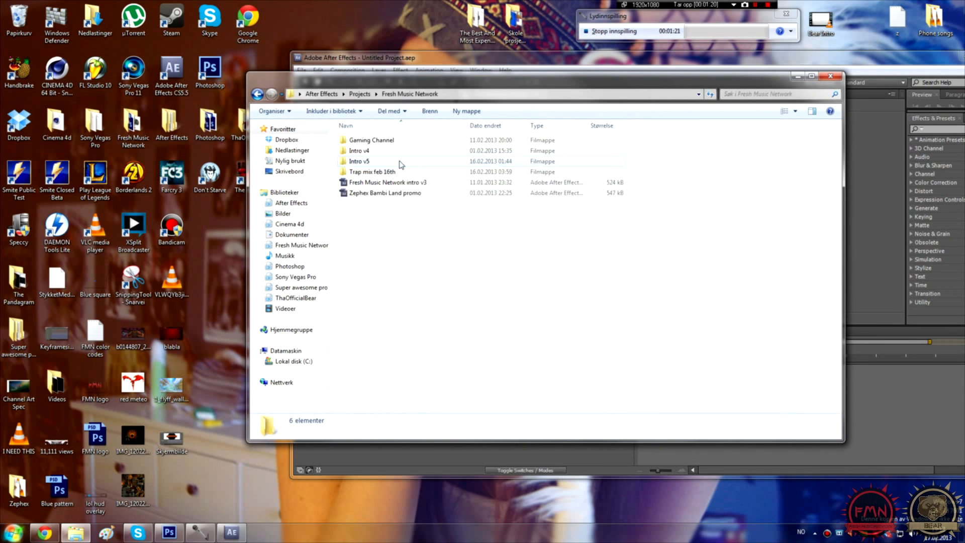
pyautogui.doubleClick(372, 172)
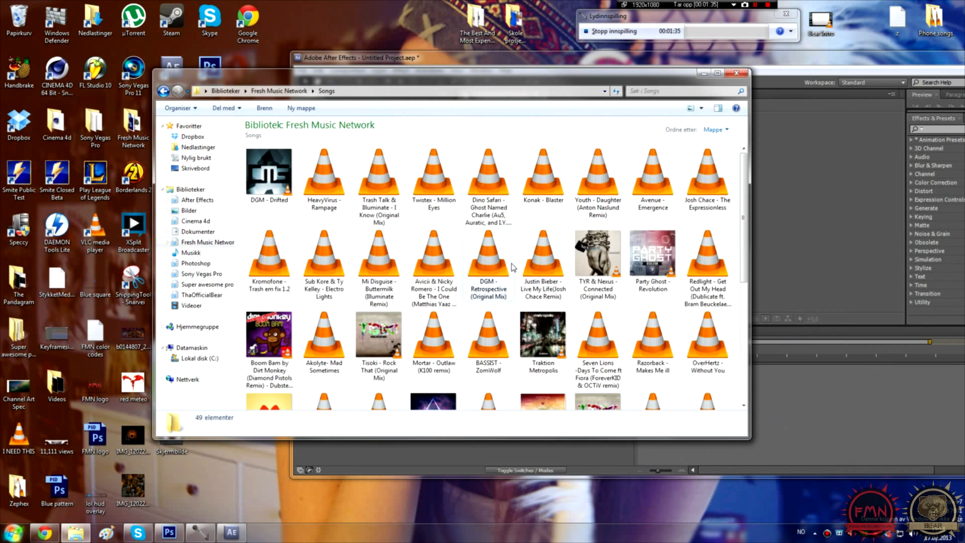
pyautogui.scroll(-3)
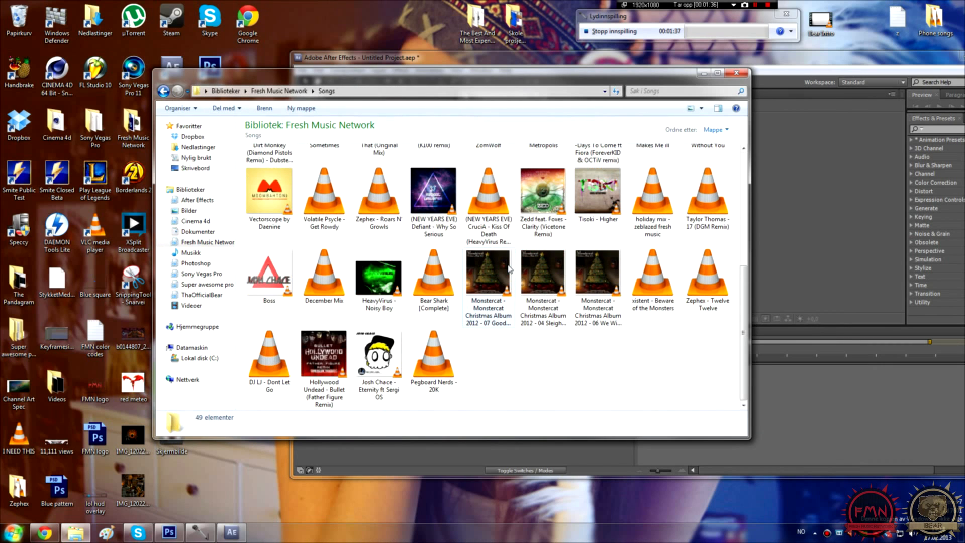
pyautogui.scroll(-3)
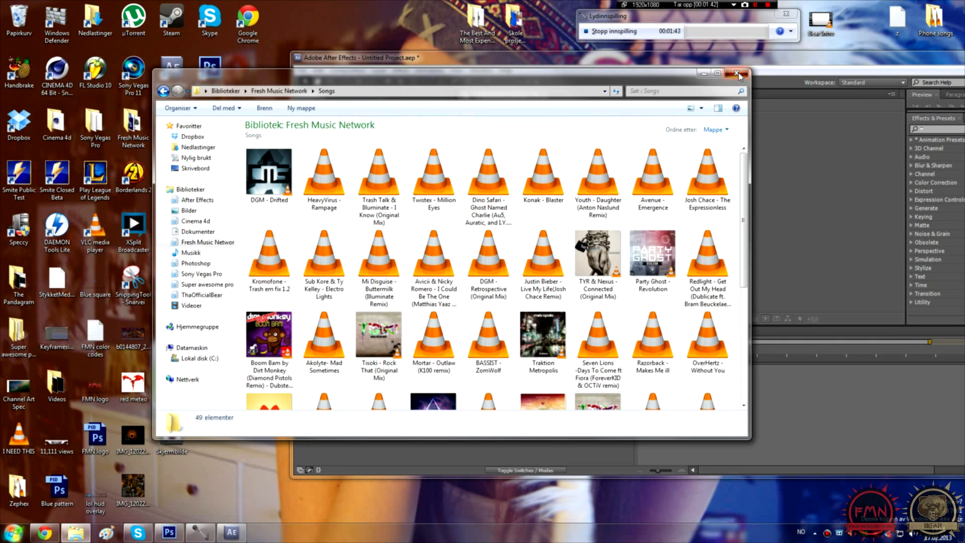
pyautogui.click(737, 73)
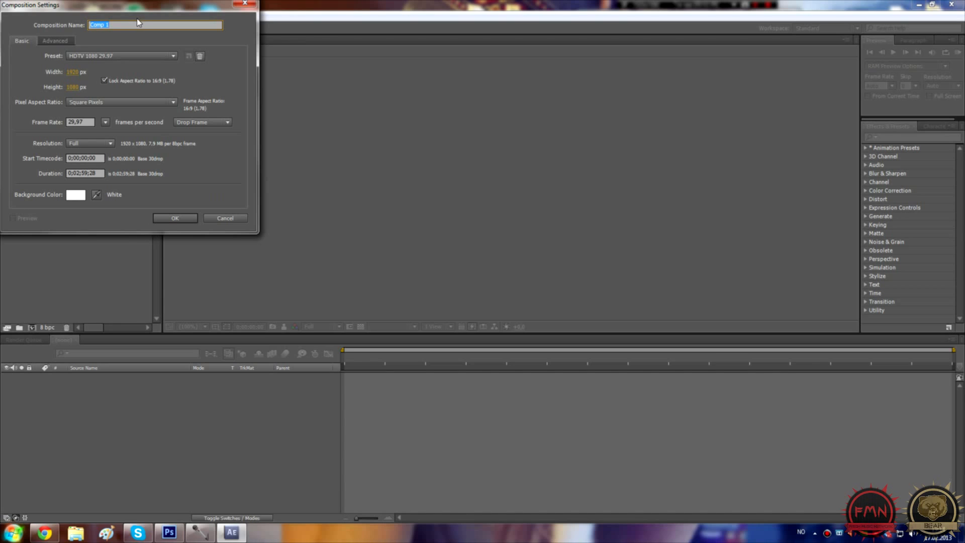
# Name the HDTV 1080 29.97 composition 'Audio react' and confirm
pyautogui.write('Audio react')
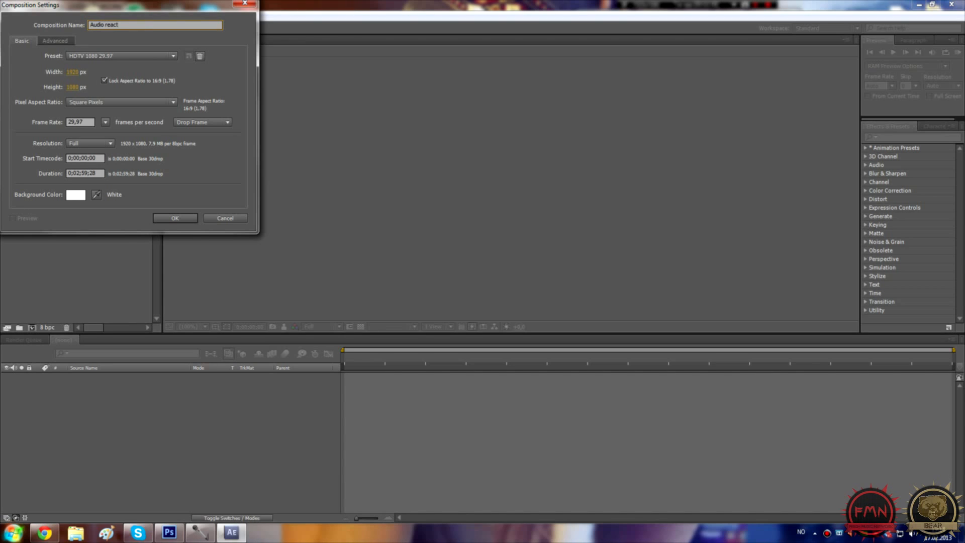
pyautogui.click(174, 218)
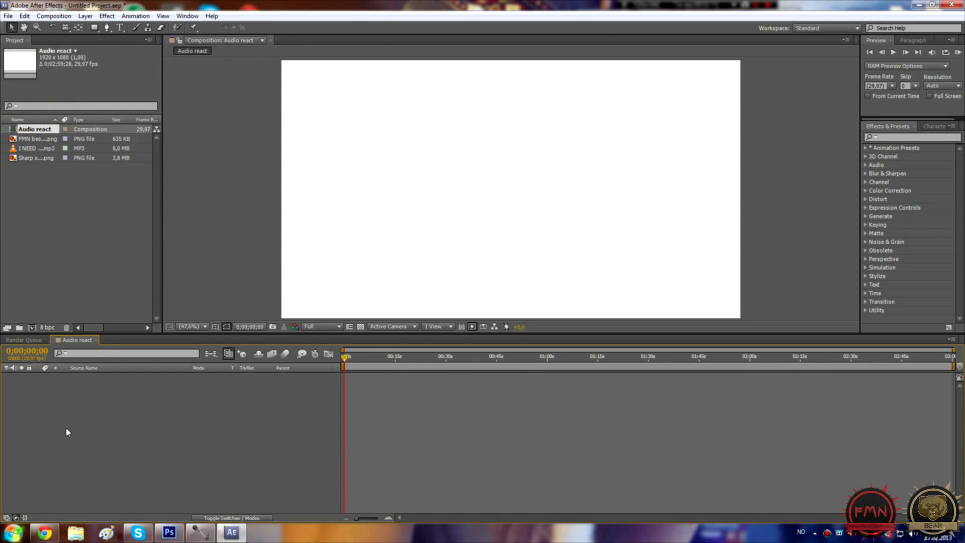
# Add FMN logo, Sharp stars.png and I NEED THIS.mp3 layers; show the stars' Scale
pyautogui.click(37, 139)
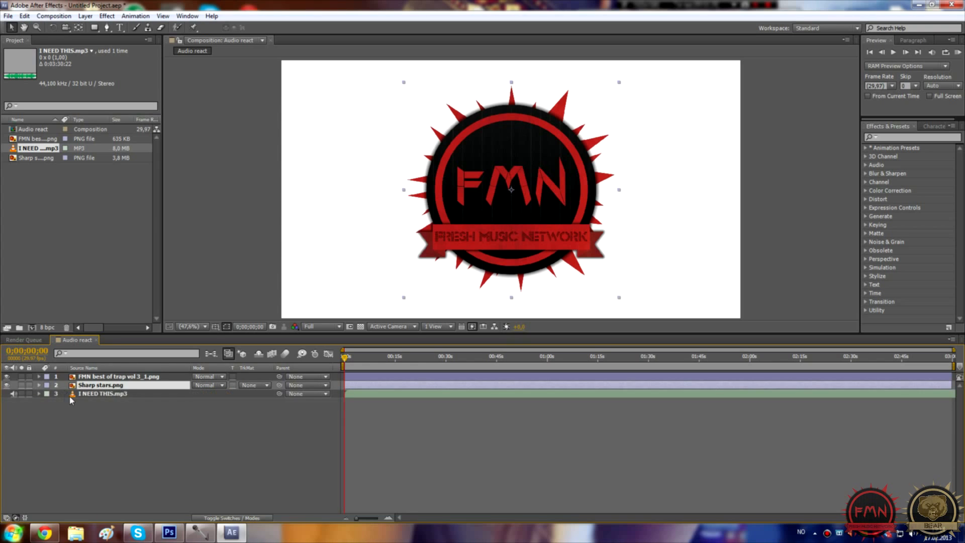
pyautogui.moveTo(107, 424)
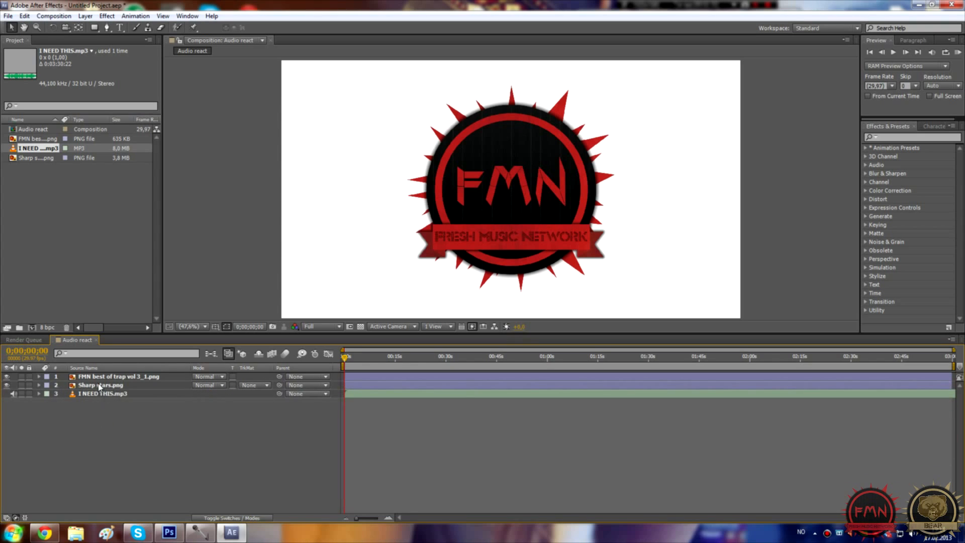
pyautogui.click(100, 385)
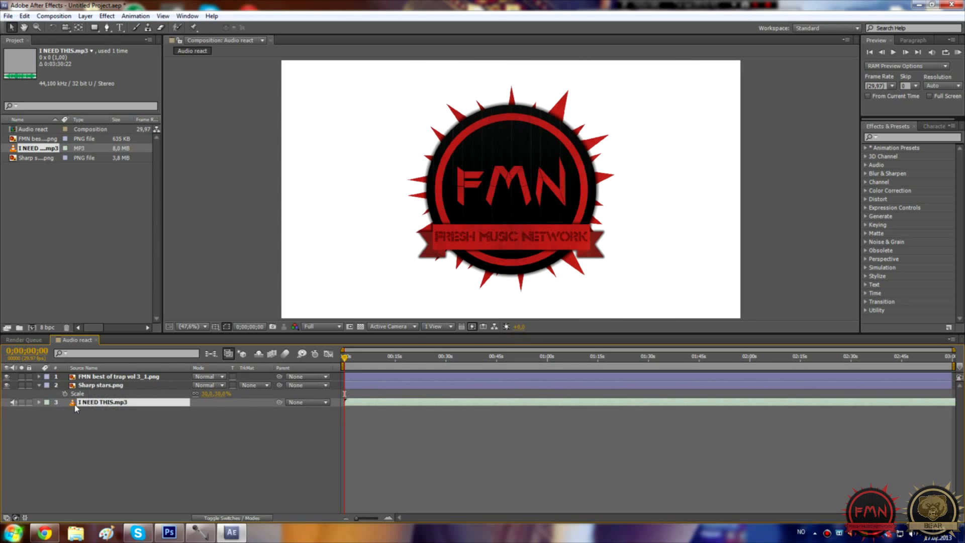
# Convert the I NEED THIS.mp3 layer's audio to keyframes via Keyframe Assistant
pyautogui.rightClick(92, 402)
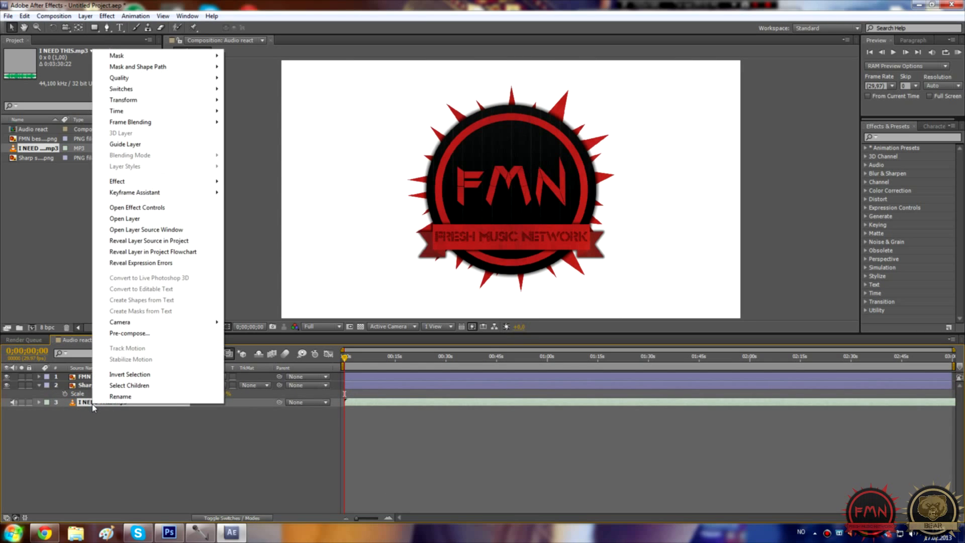
pyautogui.moveTo(134, 192)
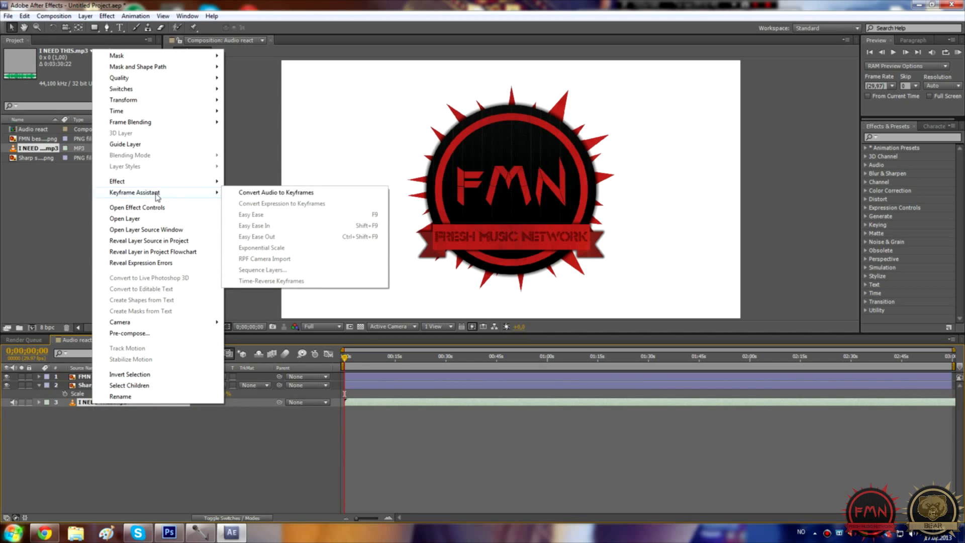
pyautogui.moveTo(277, 192)
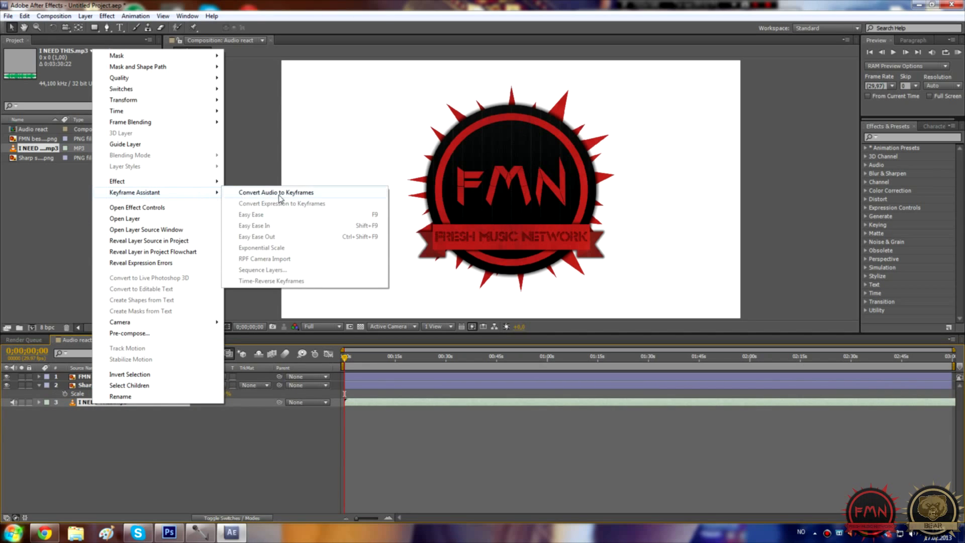
pyautogui.click(276, 192)
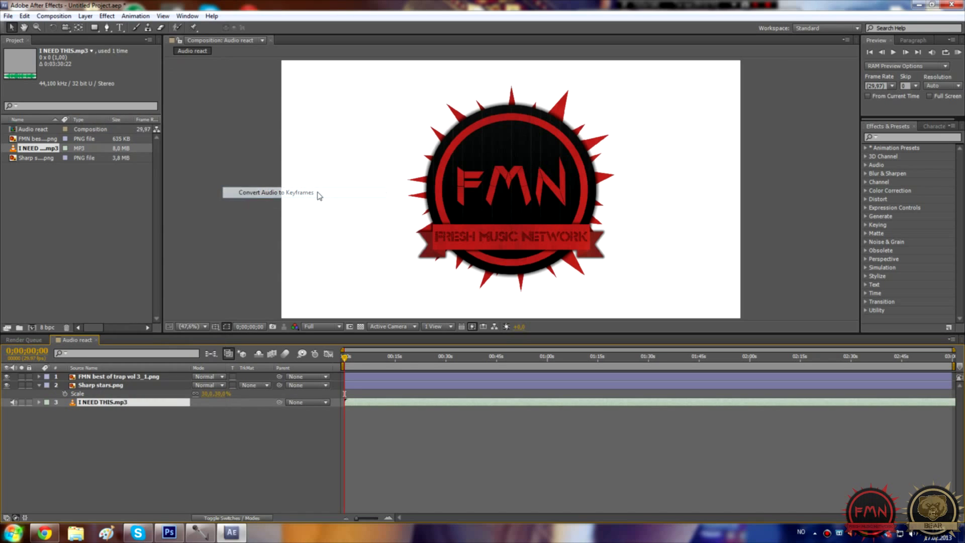
pyautogui.click(276, 192)
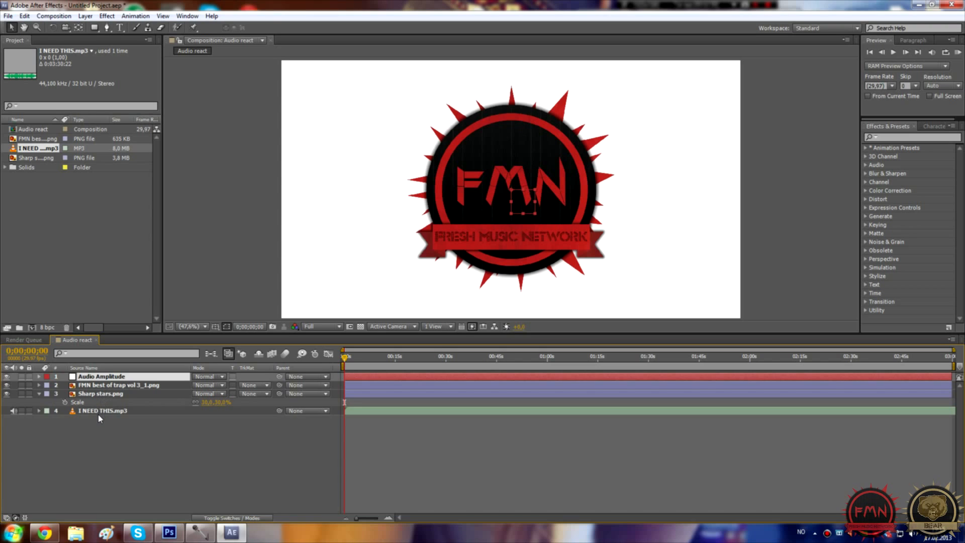
# Expand Audio Amplitude, twirl open Both Channels, and select its Slider
pyautogui.click(38, 376)
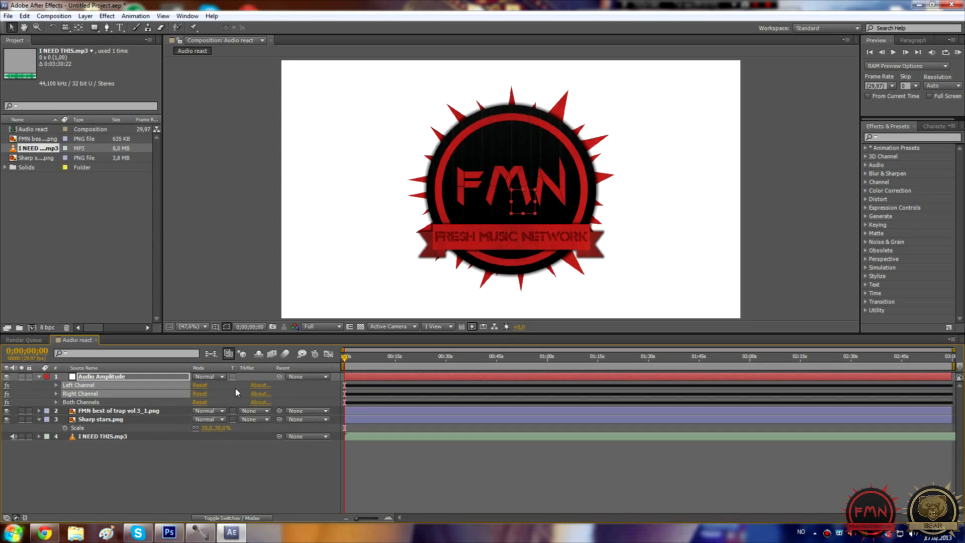
pyautogui.click(54, 376)
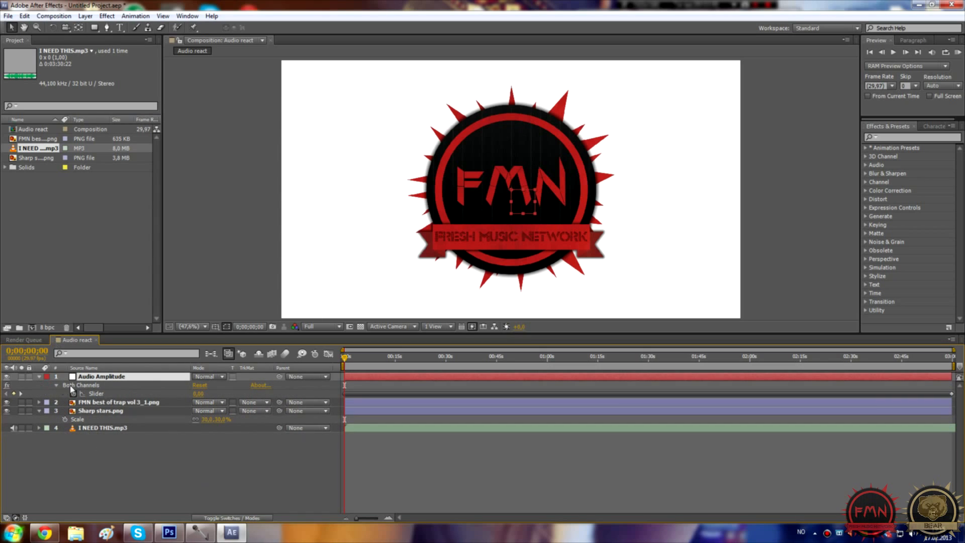
pyautogui.click(101, 376)
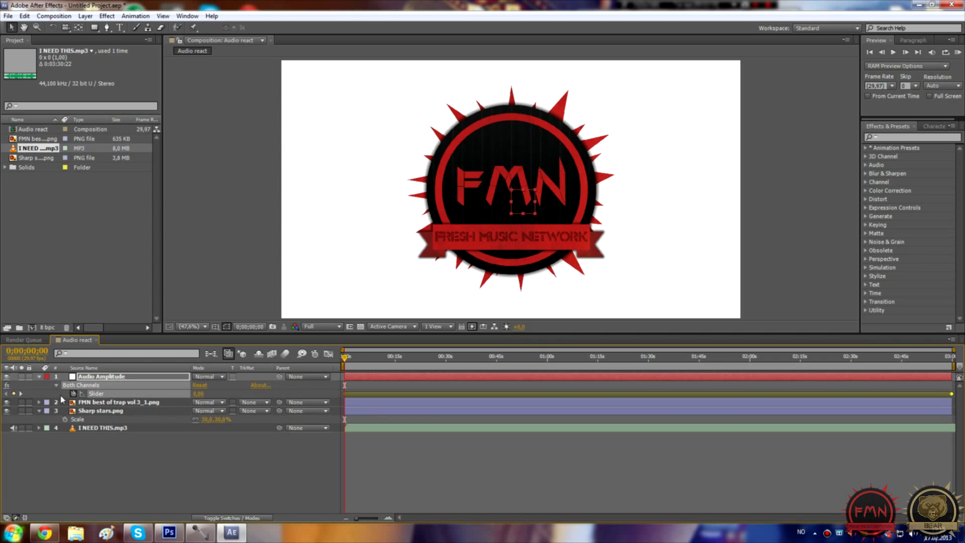
pyautogui.moveTo(387, 406)
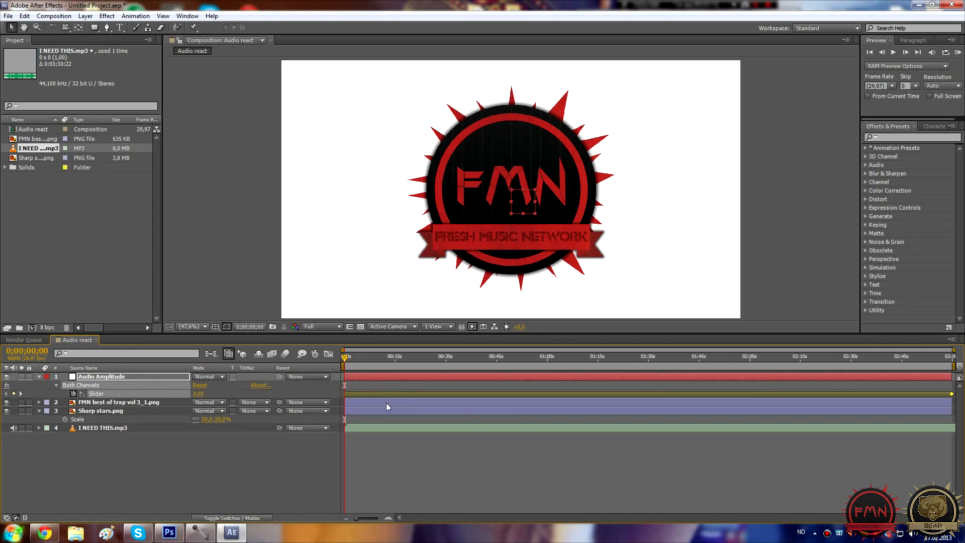
pyautogui.moveTo(946, 353)
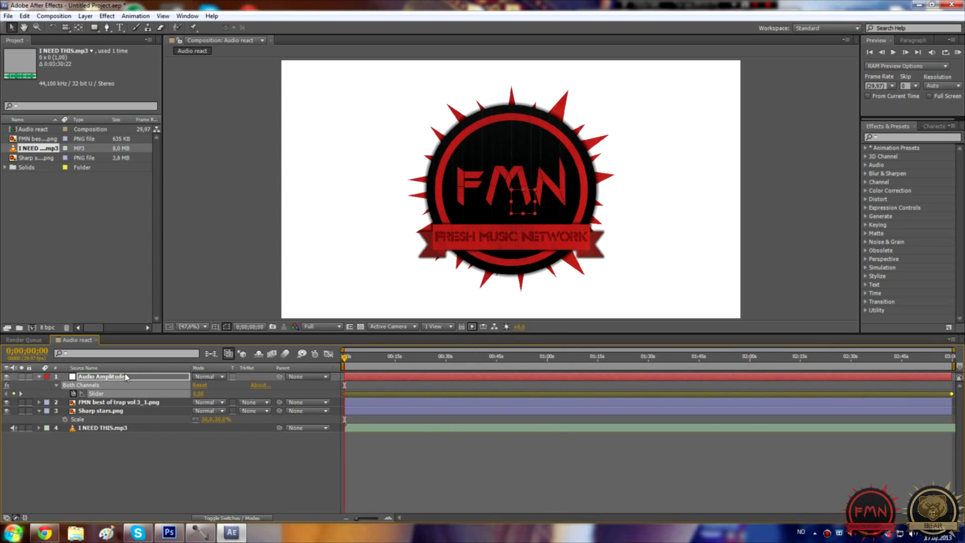
pyautogui.moveTo(72, 394)
pyautogui.write('linear')
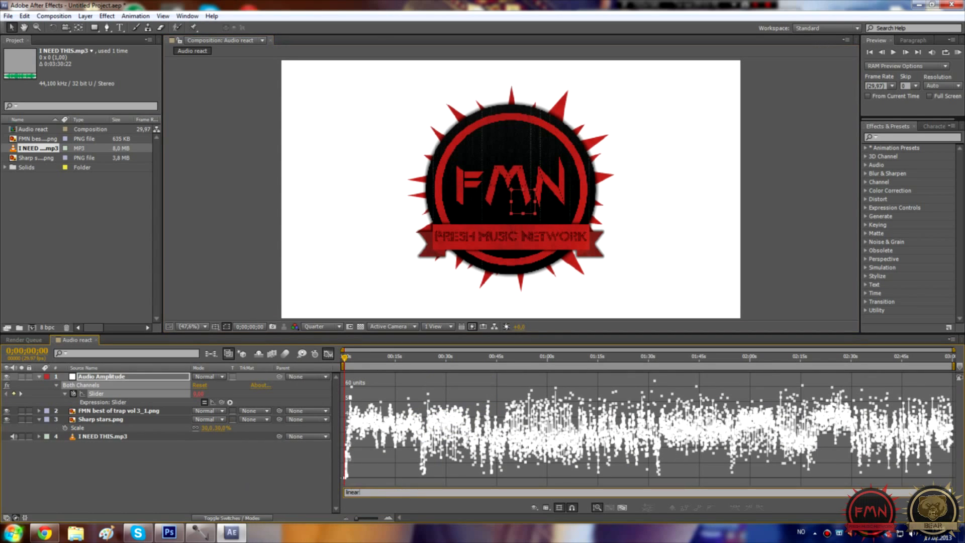
# Type the expression linear(value,10,55,5,100) for the star's scale
pyautogui.write('(value,')
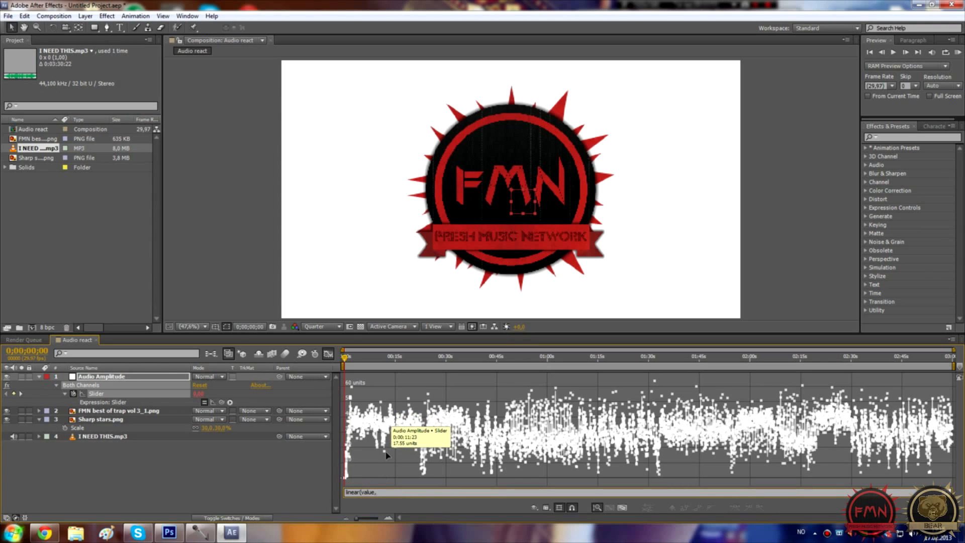
pyautogui.moveTo(405, 482)
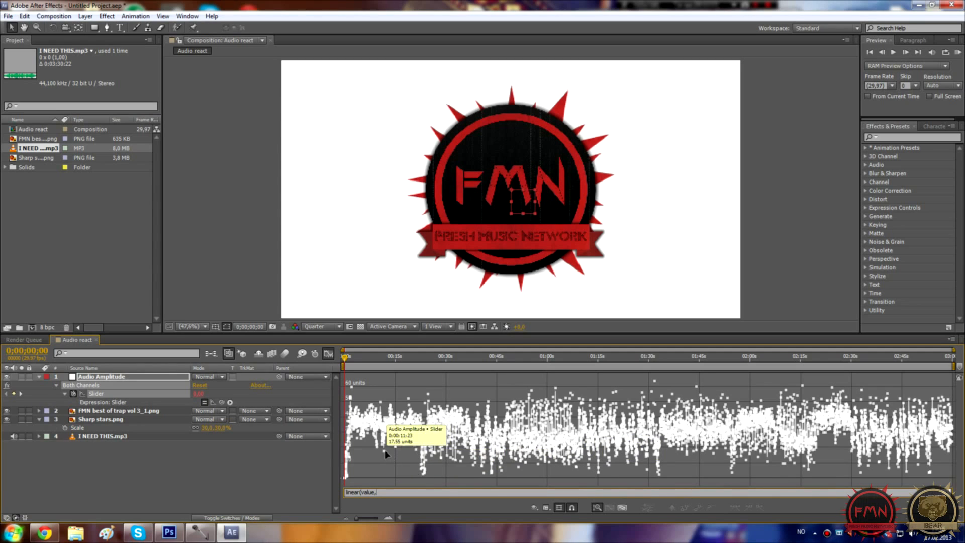
pyautogui.moveTo(441, 467)
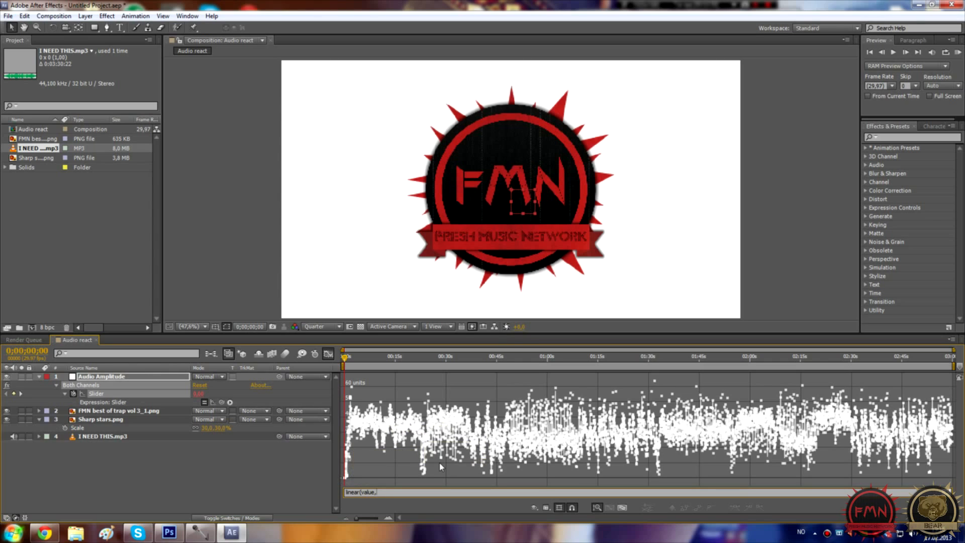
pyautogui.moveTo(534, 464)
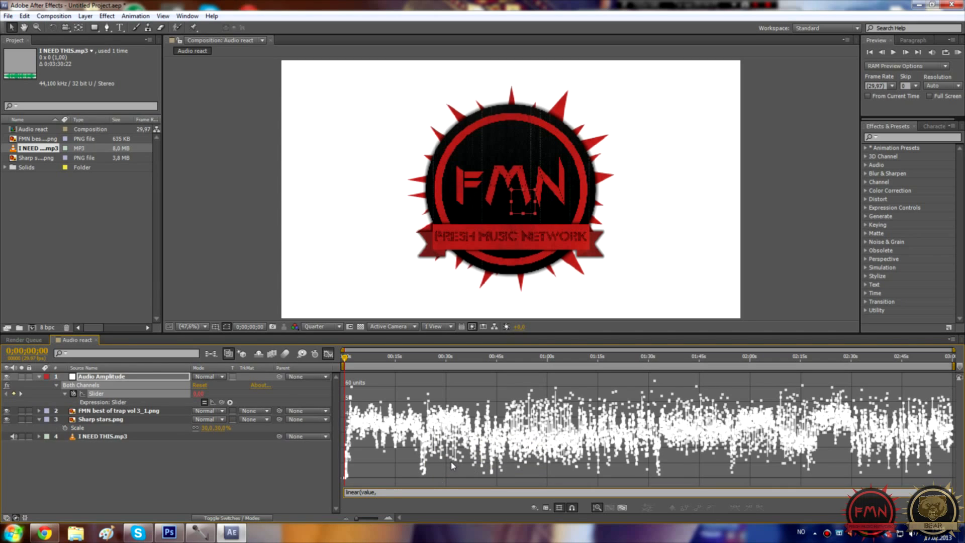
pyautogui.write('10,')
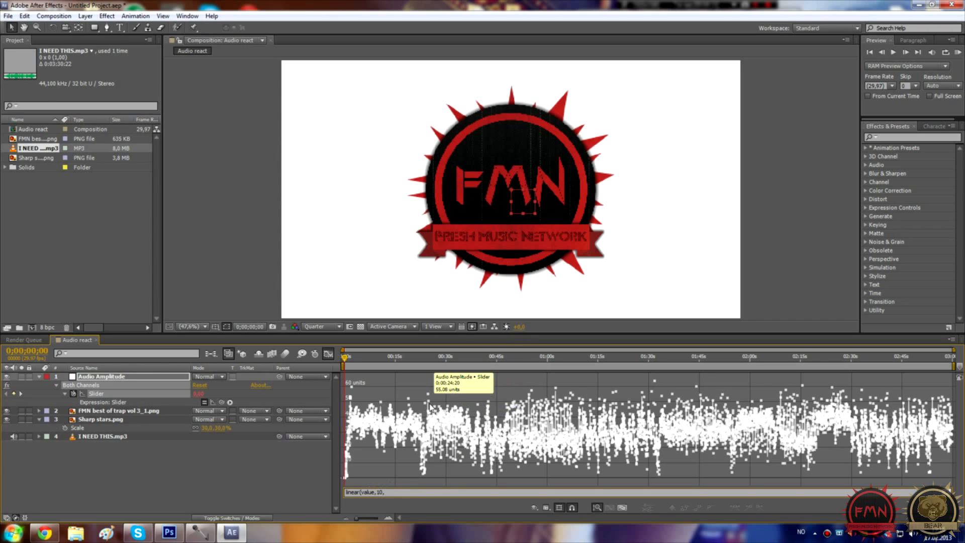
pyautogui.moveTo(674, 368)
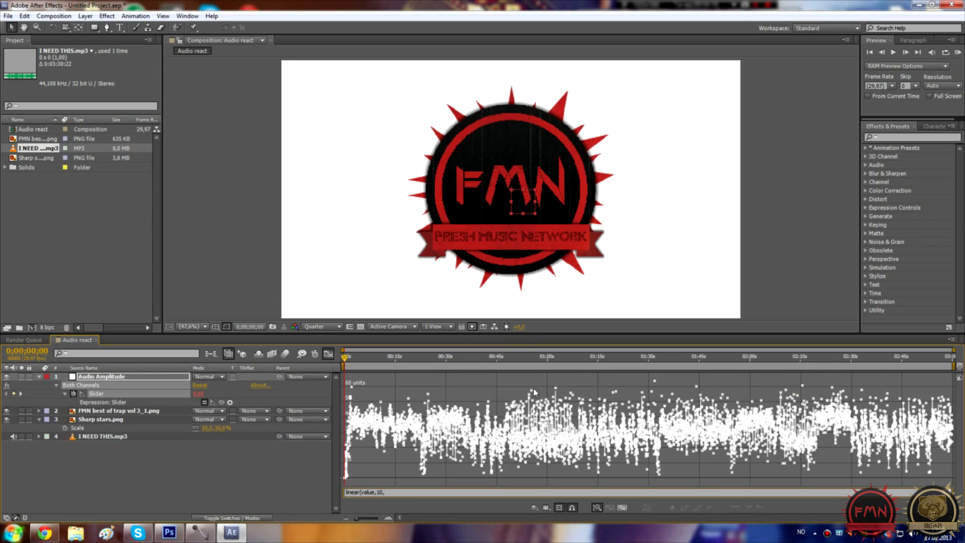
pyautogui.moveTo(787, 397)
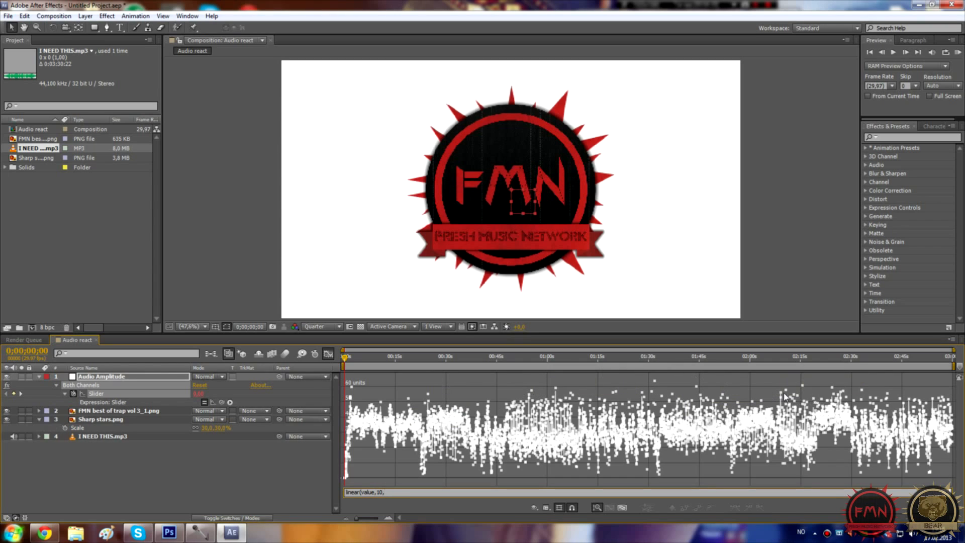
pyautogui.moveTo(694, 390)
pyautogui.write('55')
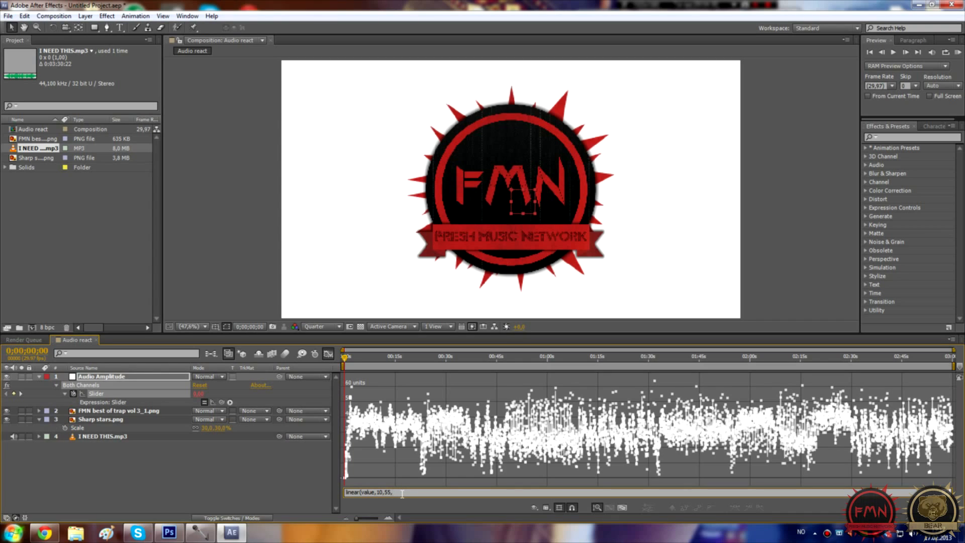
pyautogui.write(',5,100')
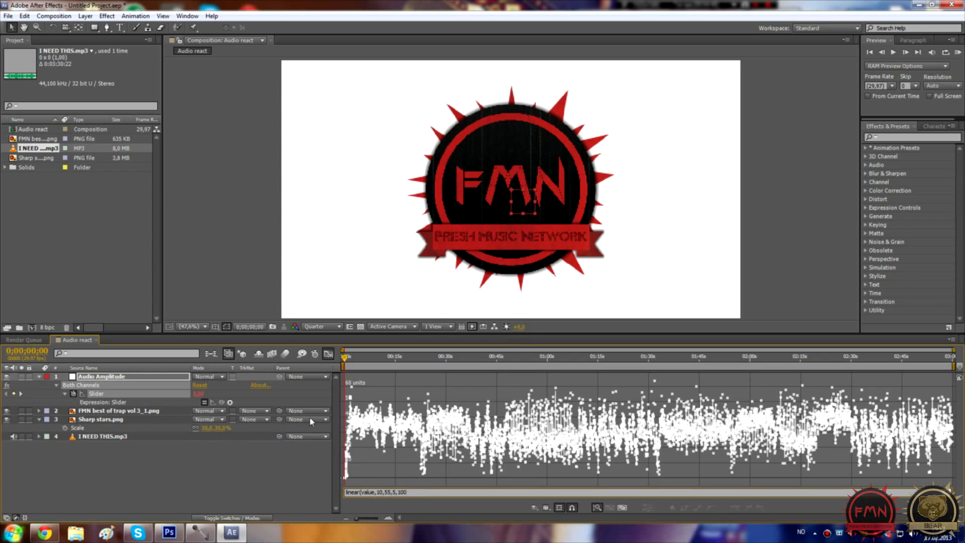
pyautogui.moveTo(345, 357)
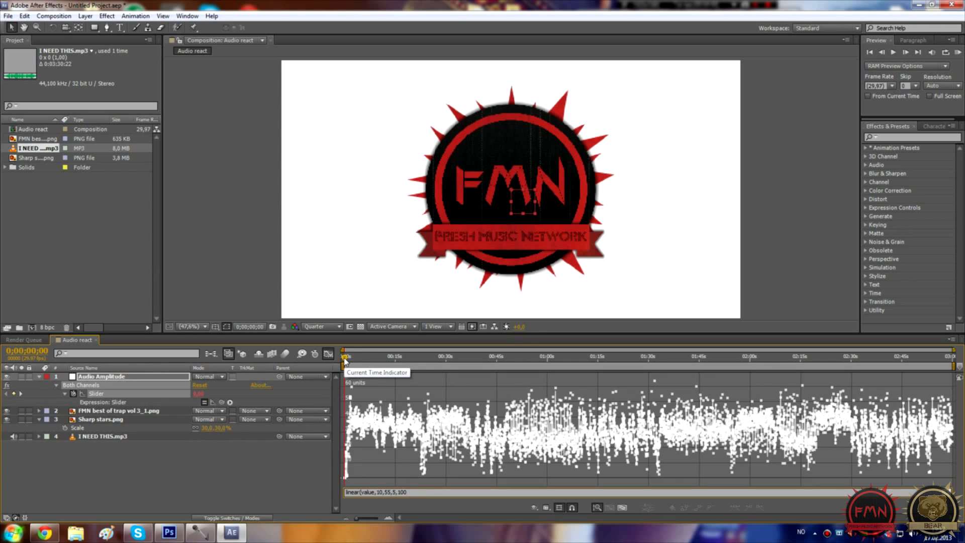
pyautogui.moveTo(394, 363)
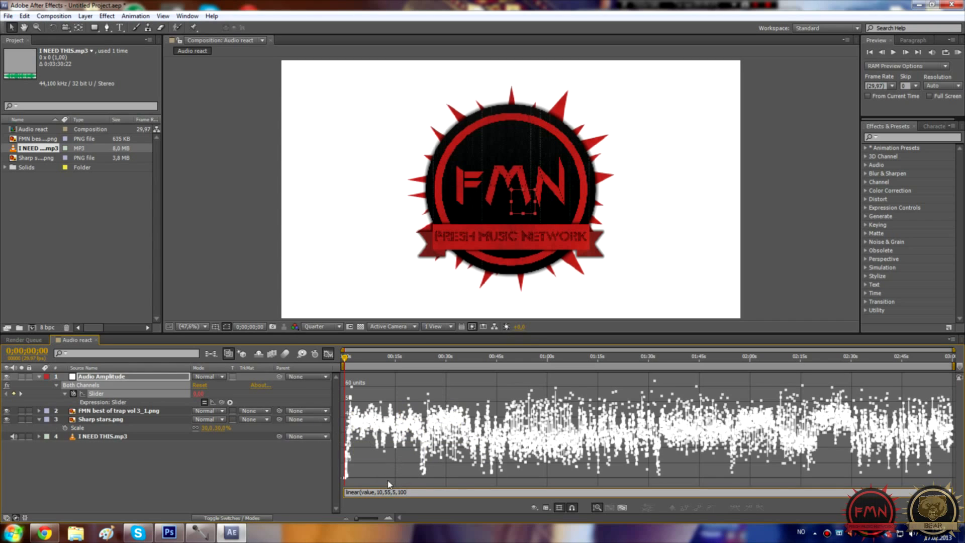
pyautogui.moveTo(443, 458)
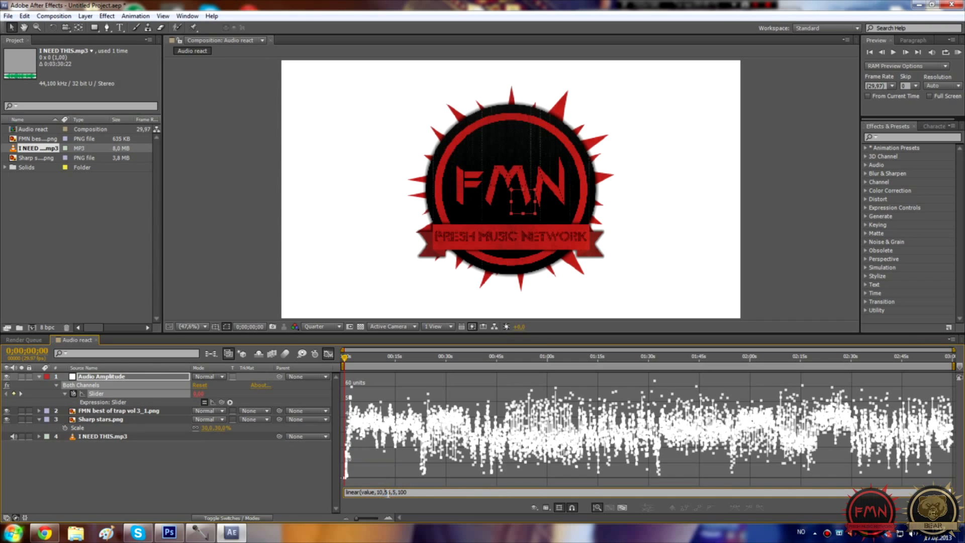
pyautogui.moveTo(495, 437)
pyautogui.write('5')
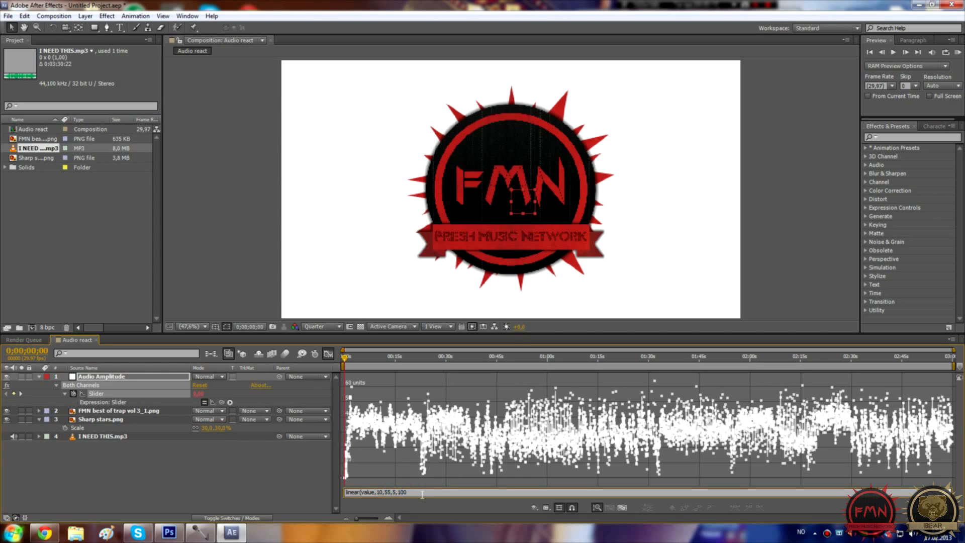
# Change the expression's output range to 25,35 and commit it on the Sharp stars layer
pyautogui.doubleClick(401, 491)
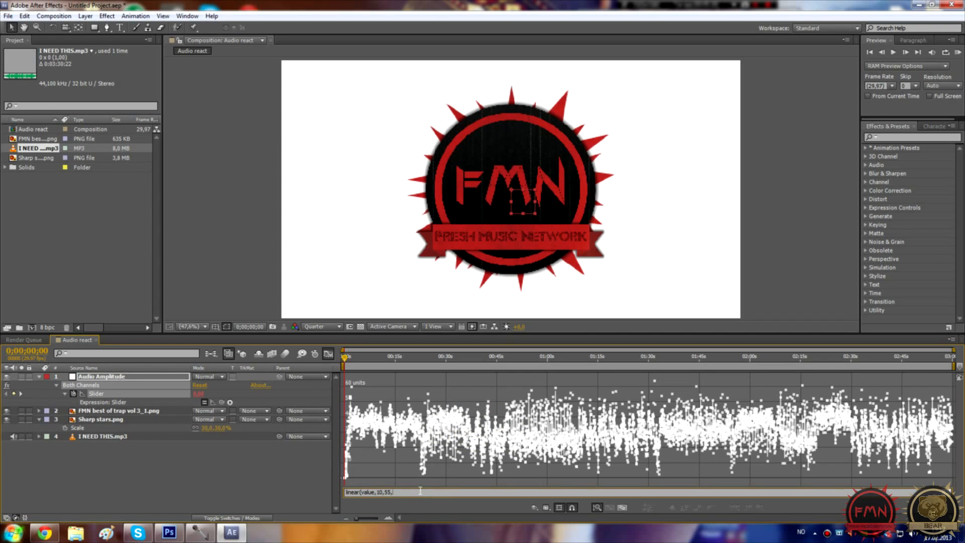
pyautogui.write('25,35')
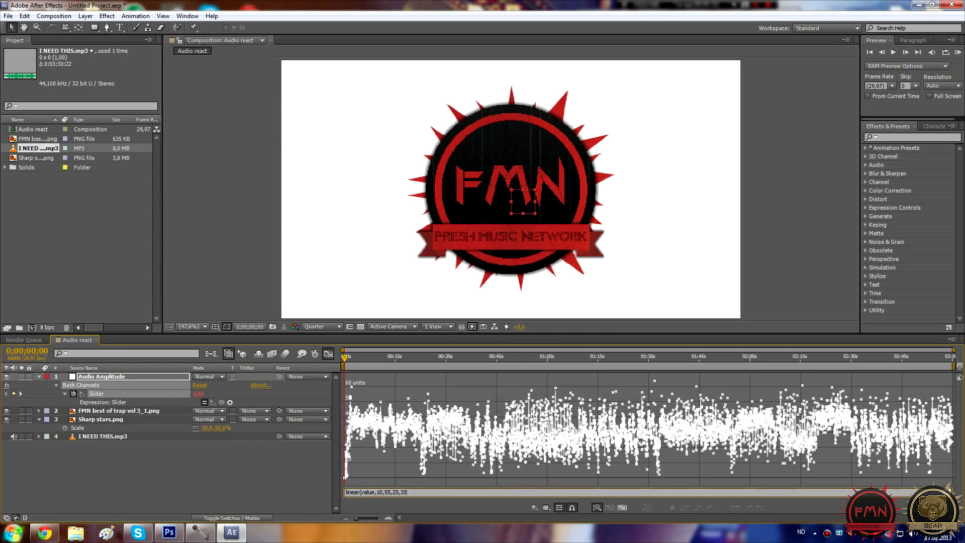
pyautogui.moveTo(440, 479)
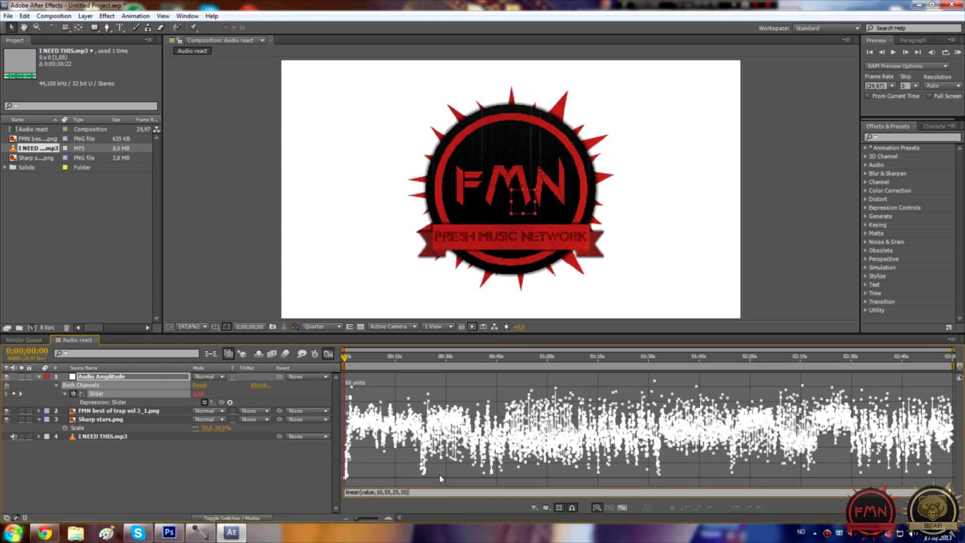
pyautogui.moveTo(274, 472)
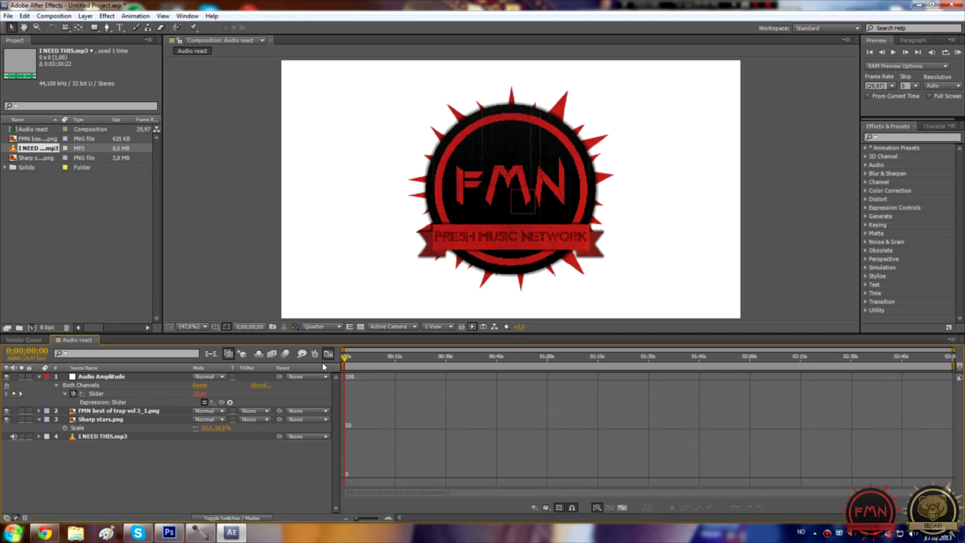
pyautogui.click(99, 419)
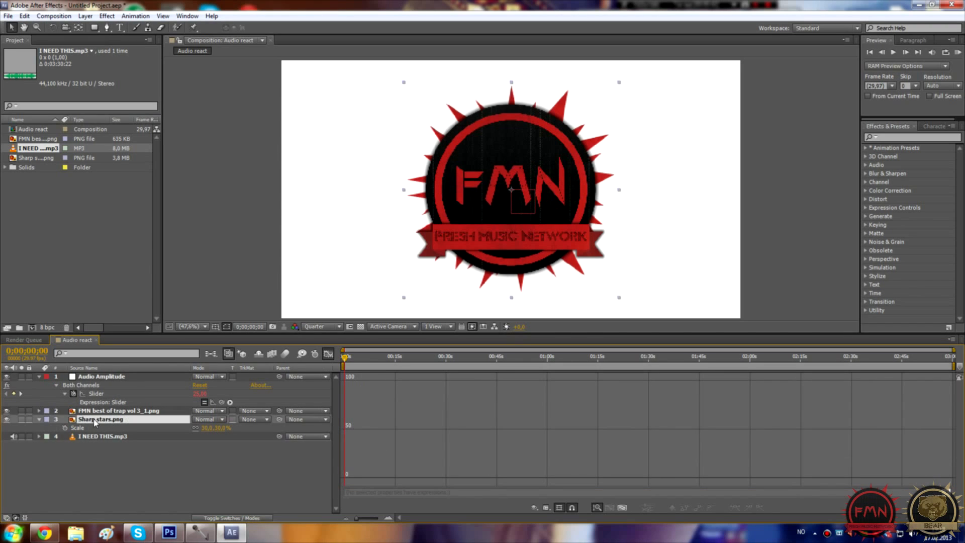
pyautogui.moveTo(178, 419)
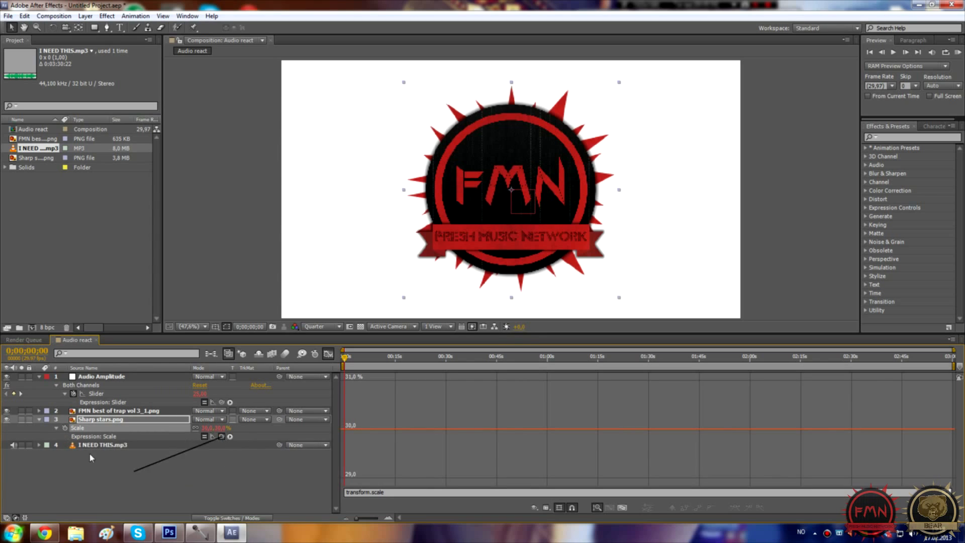
pyautogui.click(96, 393)
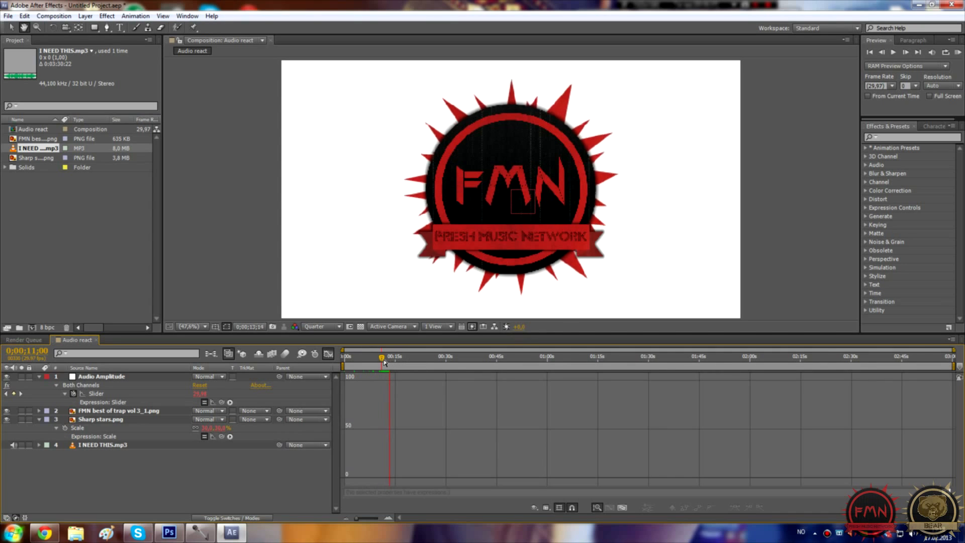
# Scrub to about 11 seconds to check the star's scale
pyautogui.moveTo(381, 356); pyautogui.dragTo(397, 358)
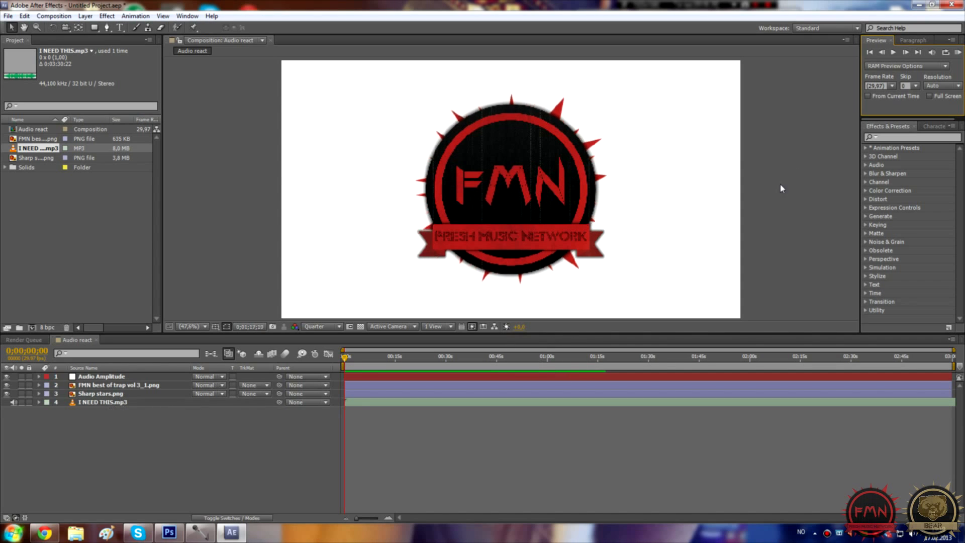
pyautogui.click(897, 52)
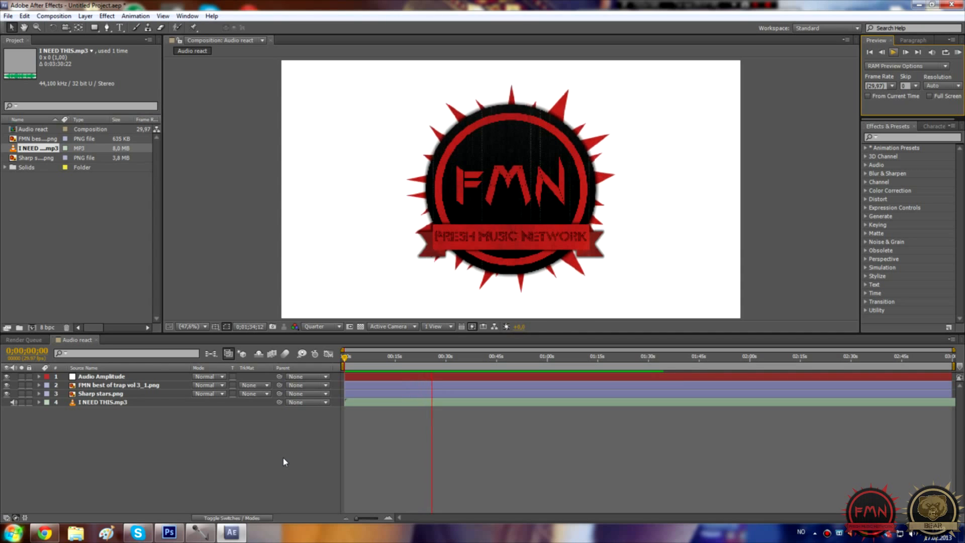
pyautogui.click(438, 356)
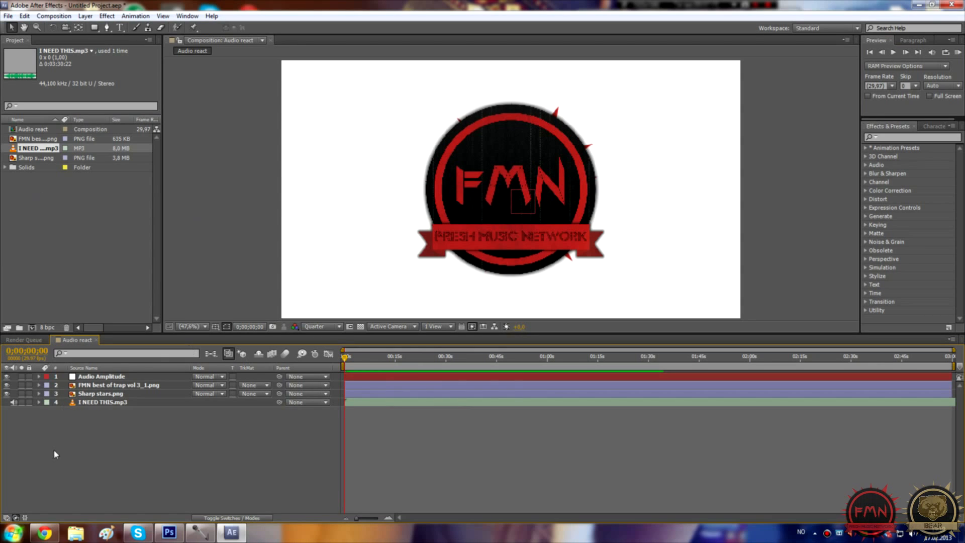
pyautogui.moveTo(112, 412)
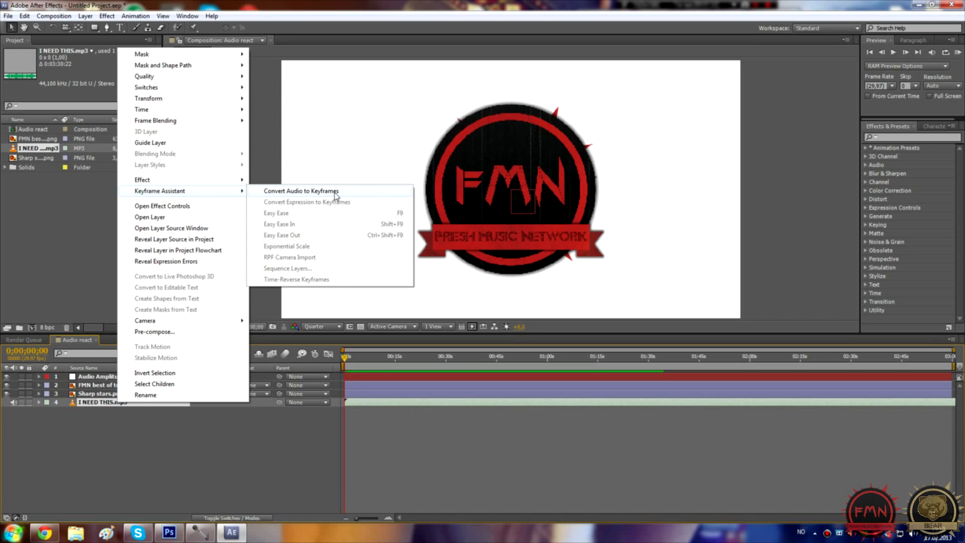
# Create Audio Amplitude 2 from the music, keeping only Both Channels with its Slider shown
pyautogui.click(301, 191)
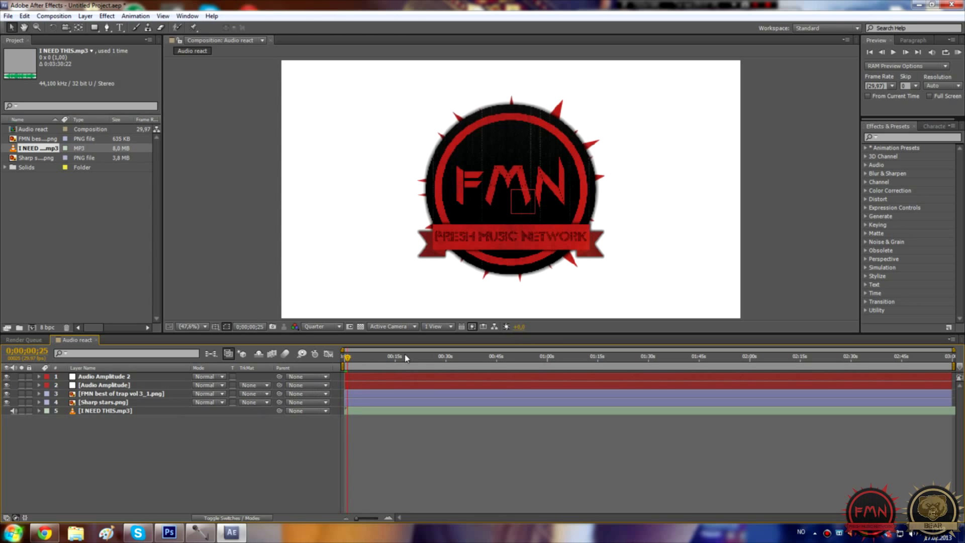
pyautogui.click(38, 376)
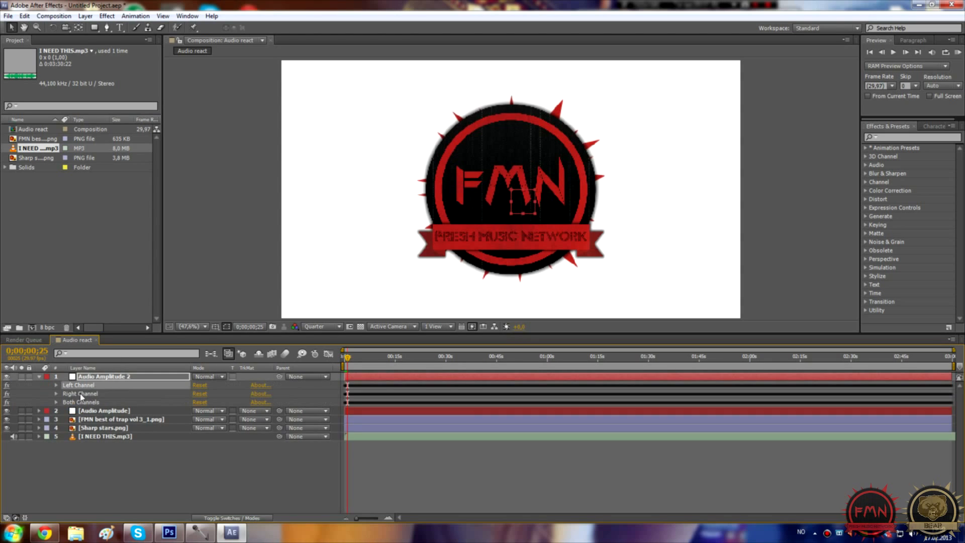
pyautogui.click(55, 376)
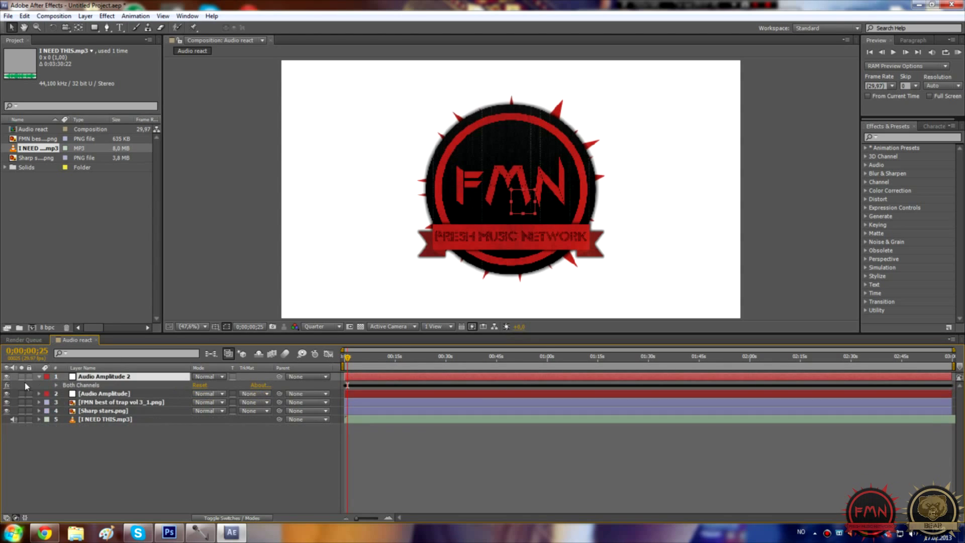
pyautogui.click(55, 384)
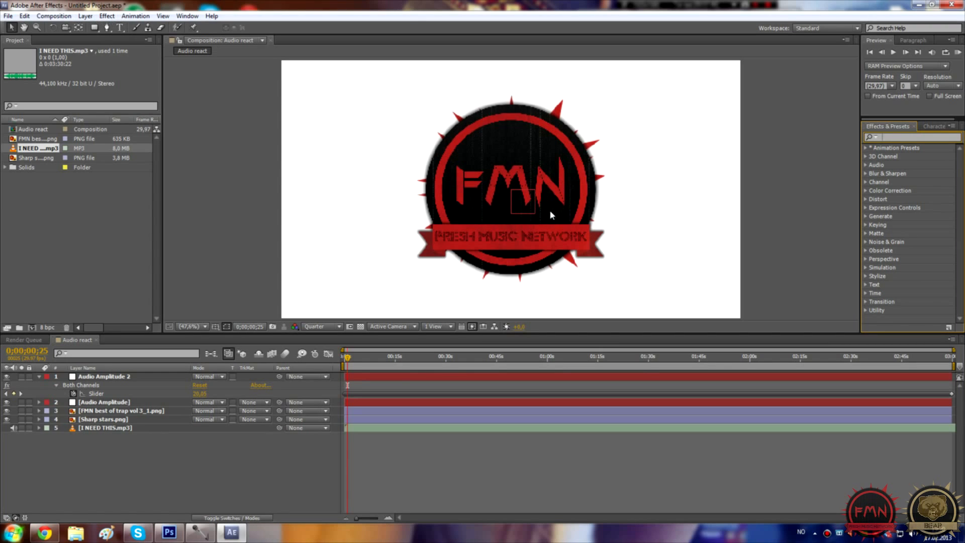
# Search effects for Channel Blur, then open and cancel a new layer
pyautogui.write('channel blur')
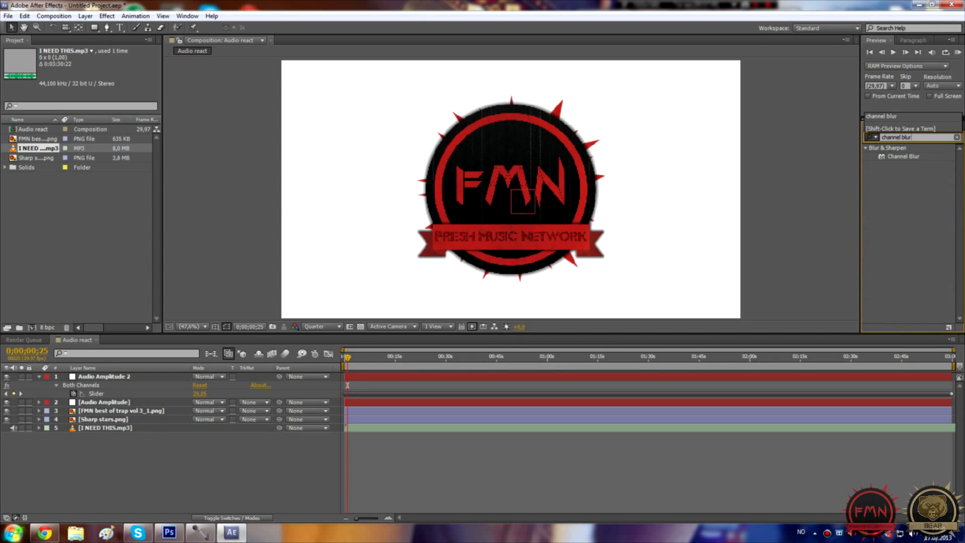
pyautogui.click(106, 16)
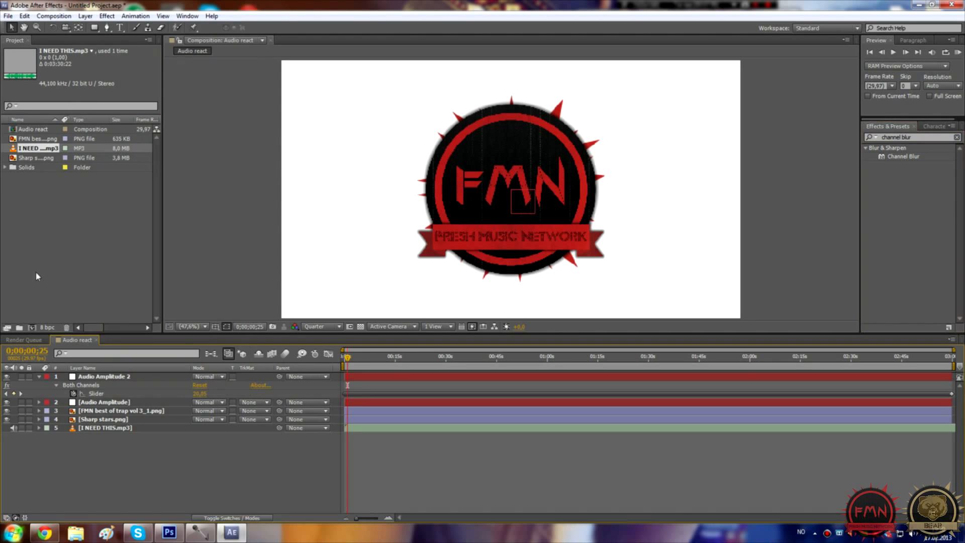
pyautogui.click(85, 16)
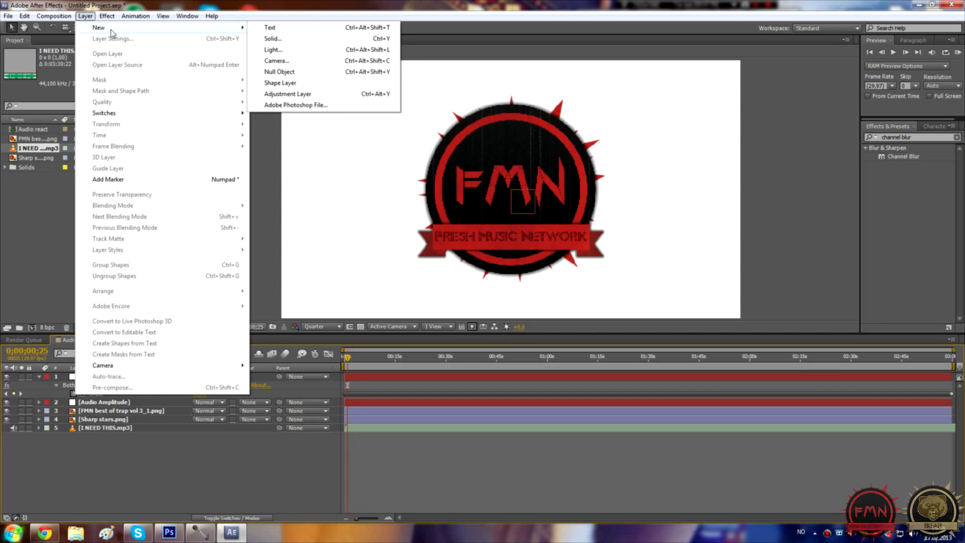
pyautogui.moveTo(319, 94)
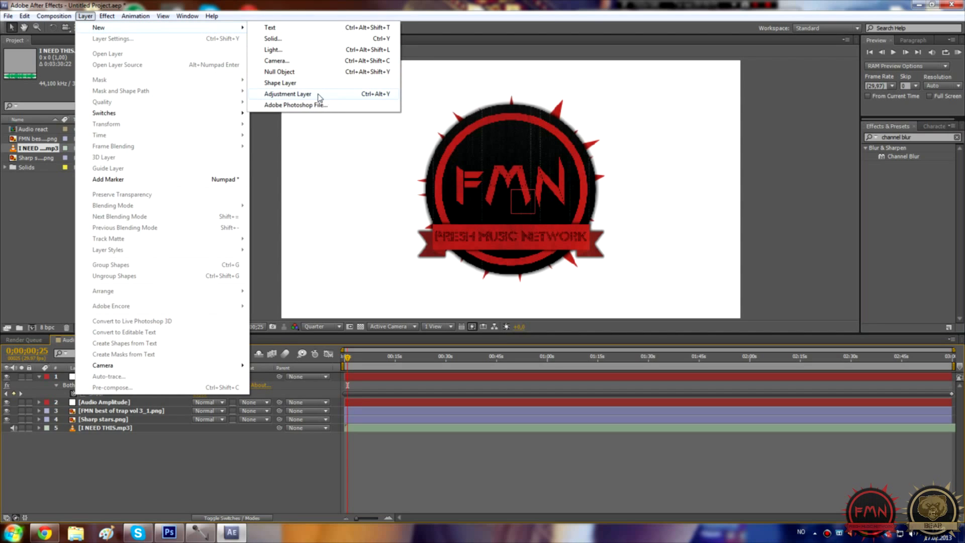
pyautogui.click(287, 93)
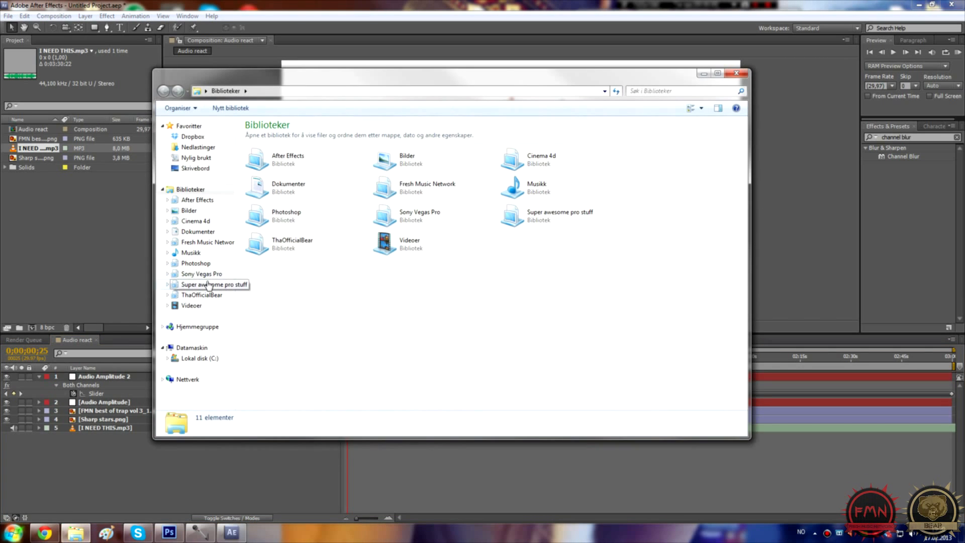
# Browse Super awesome pro stuff > Dem graphics > Lights > Flares and select Flares 7
pyautogui.doubleClick(213, 283)
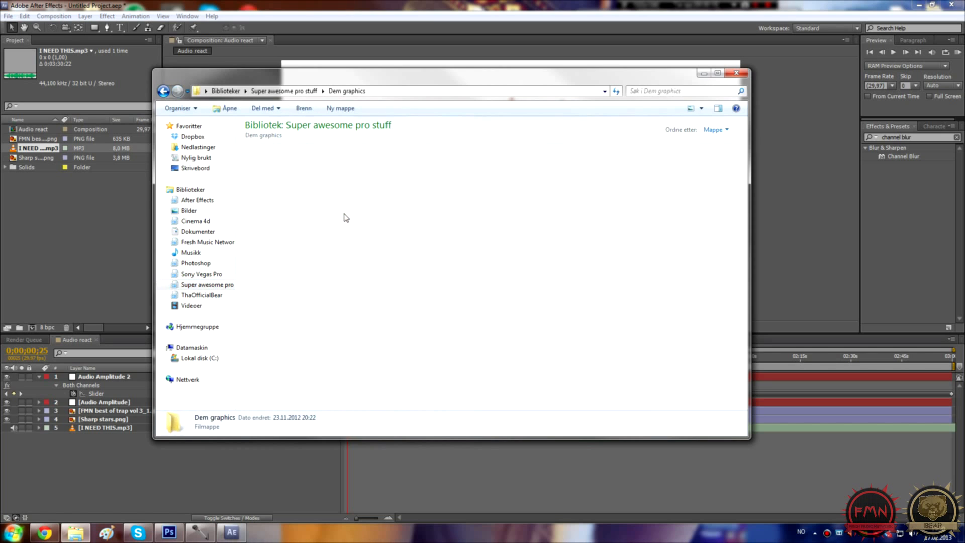
pyautogui.click(547, 175)
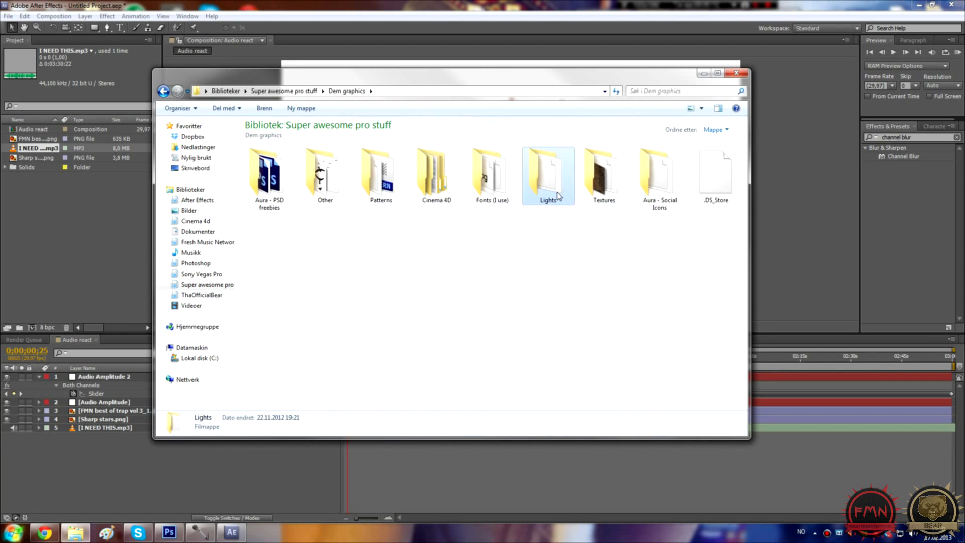
pyautogui.doubleClick(547, 172)
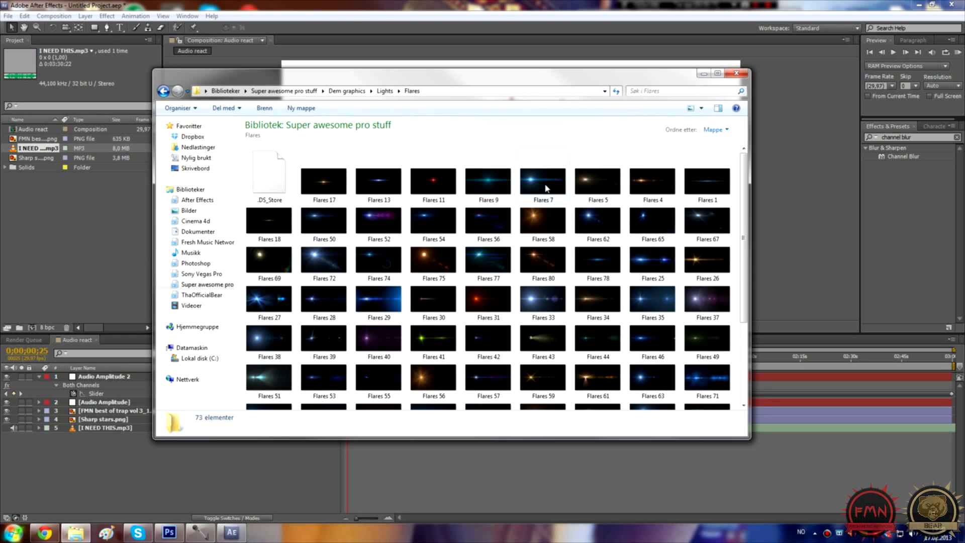
pyautogui.click(542, 181)
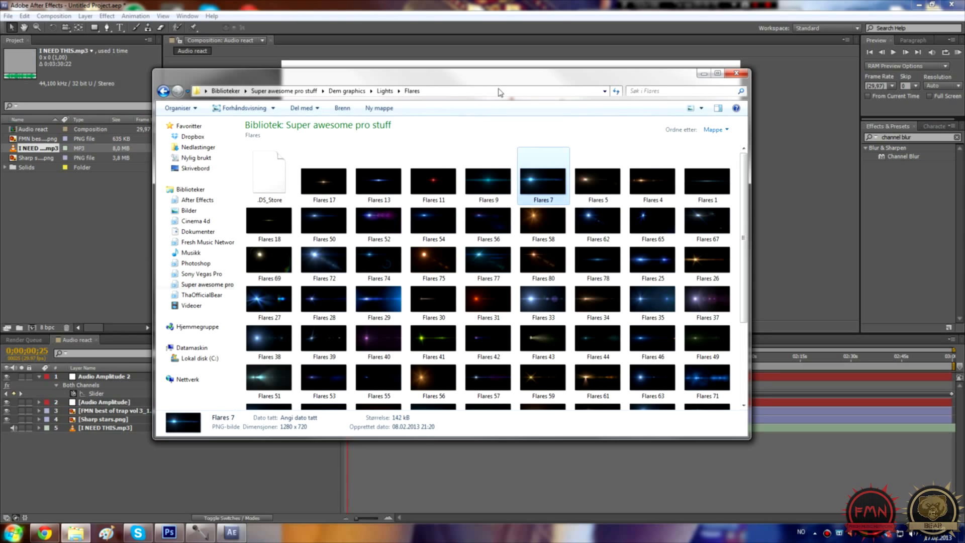
pyautogui.scroll(-3)
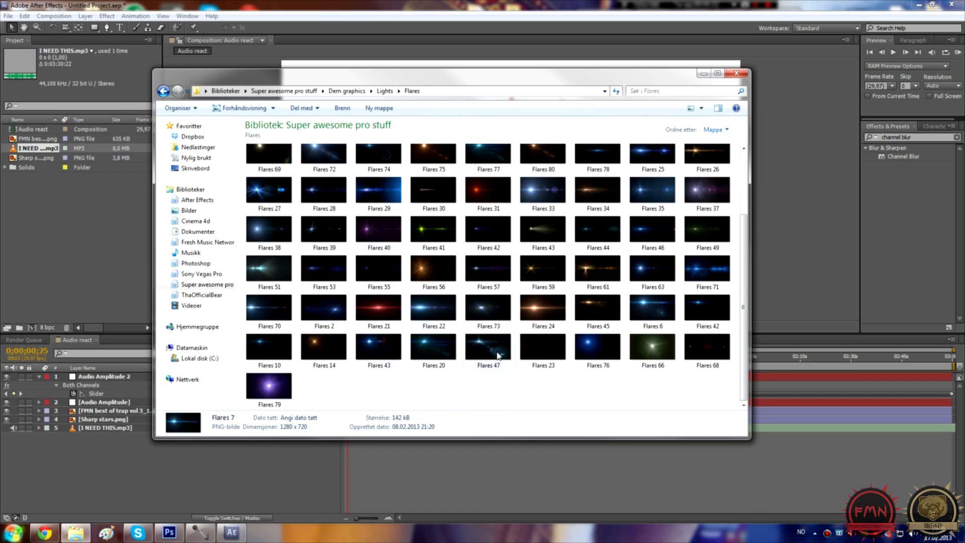
pyautogui.moveTo(451, 343)
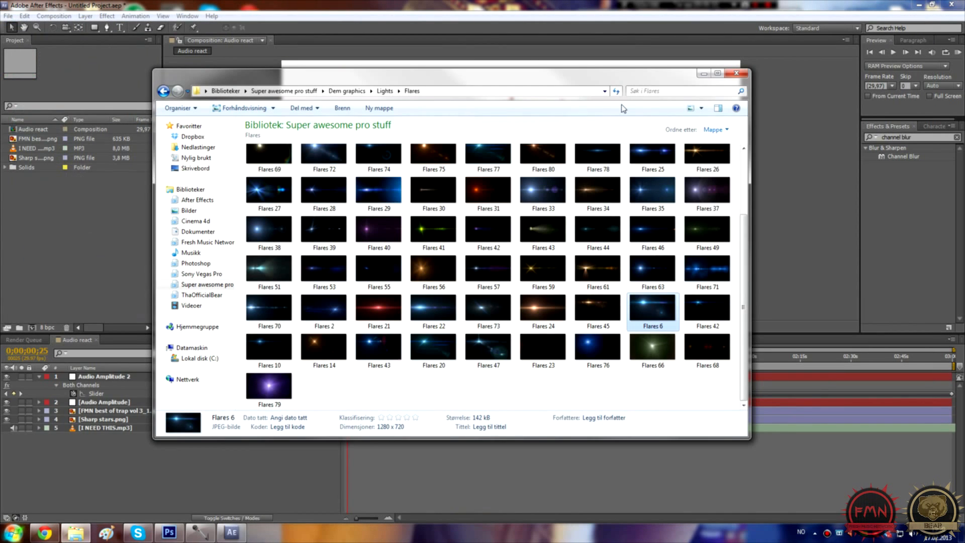
pyautogui.moveTo(633, 159)
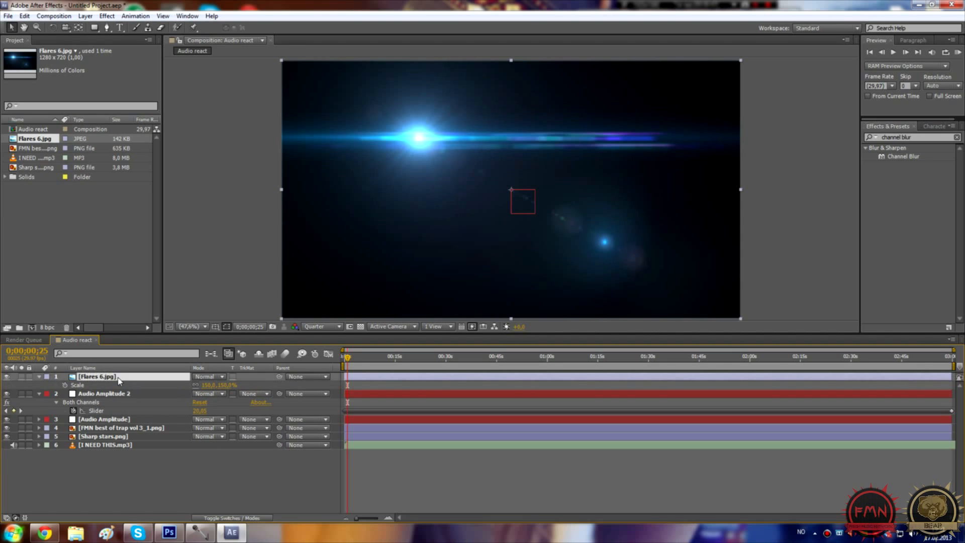
# Set the Flares 6 layer's blending mode to Screen
pyautogui.click(208, 376)
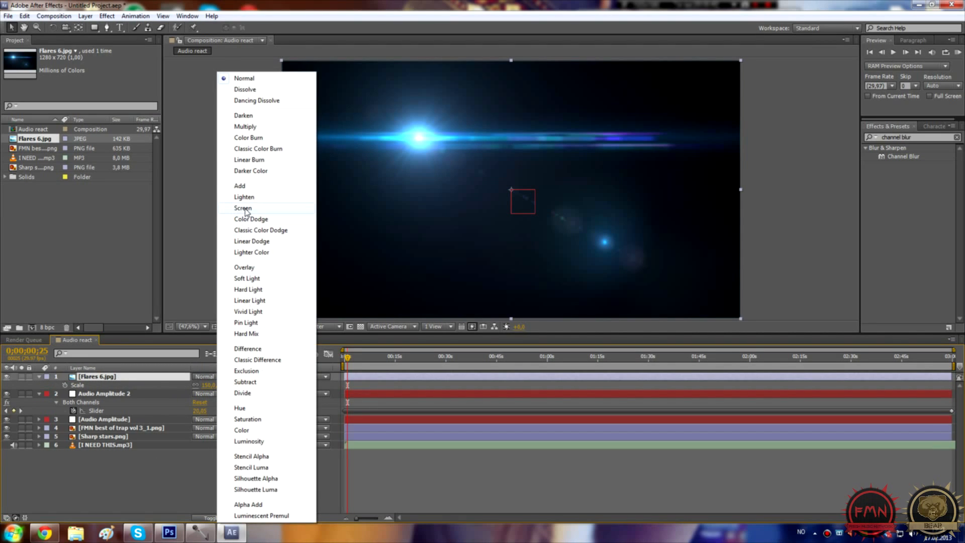
pyautogui.click(243, 208)
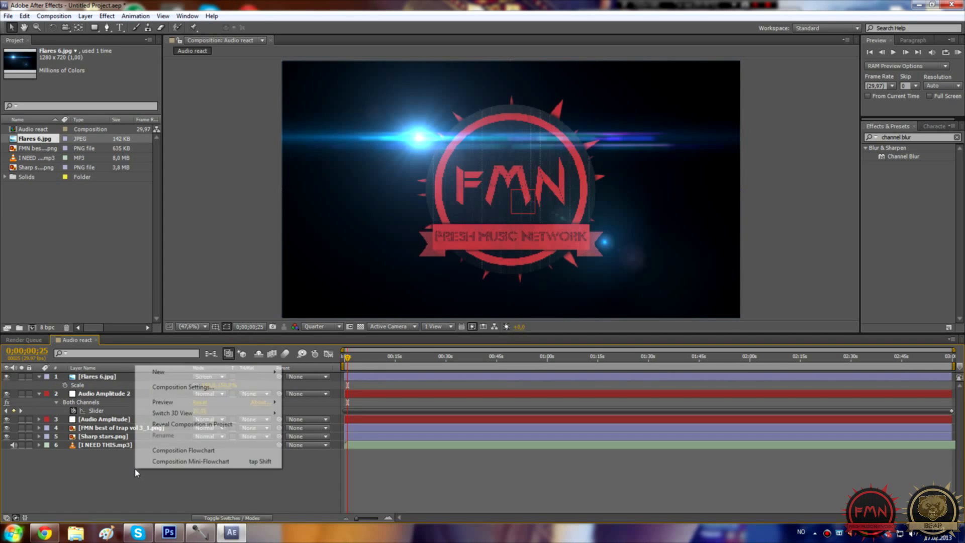
pyautogui.moveTo(158, 370)
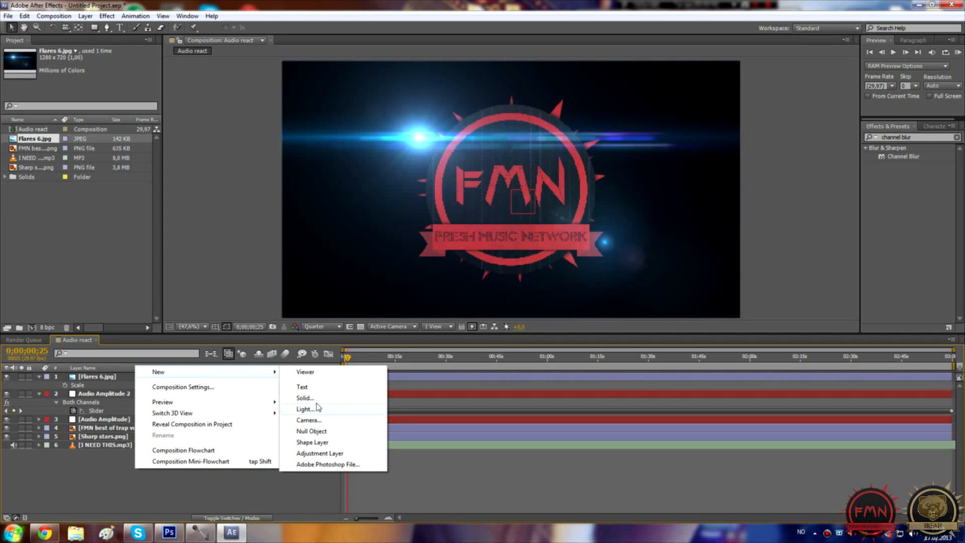
# Add a solid layer, recolour it gray, and confirm Gray Solid 1
pyautogui.click(304, 397)
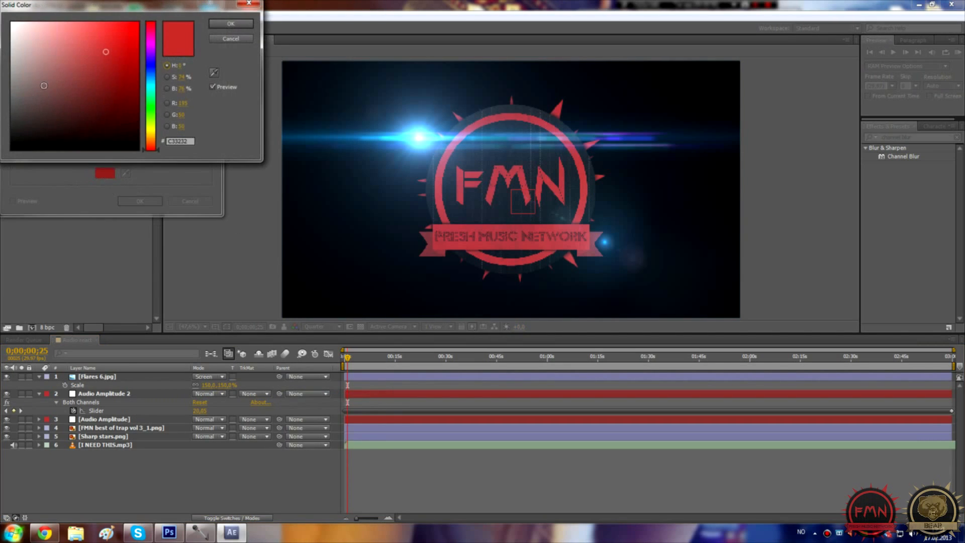
pyautogui.click(231, 23)
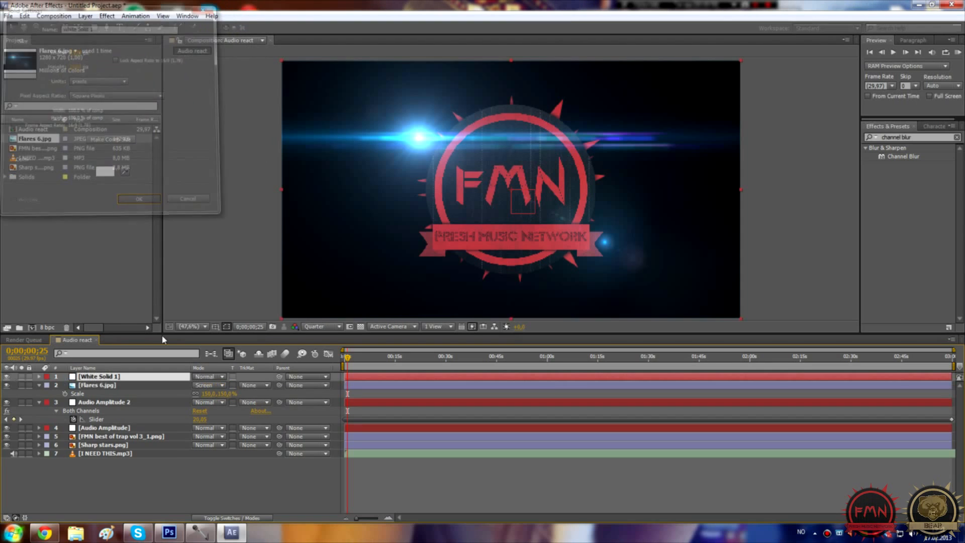
pyautogui.click(139, 198)
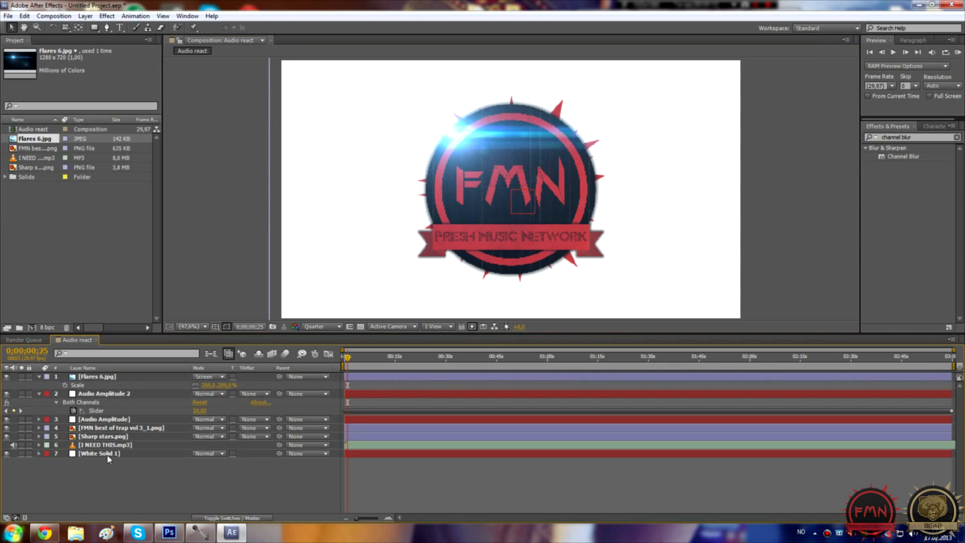
pyautogui.moveTo(112, 461)
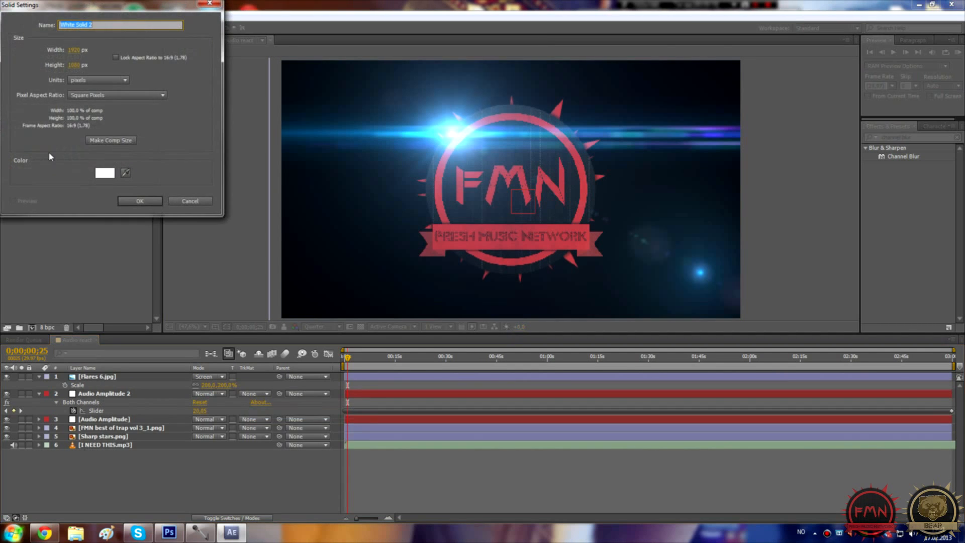
pyautogui.click(104, 173)
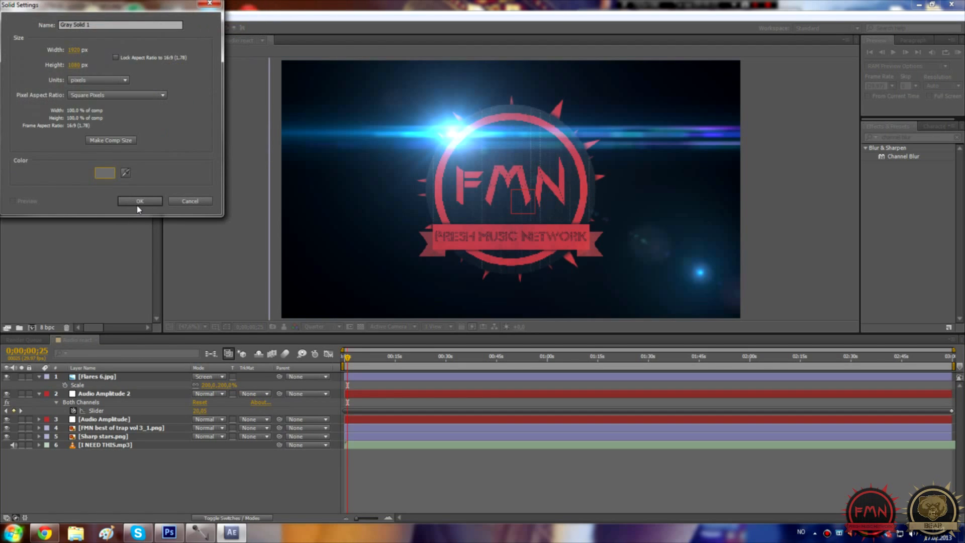
pyautogui.click(139, 200)
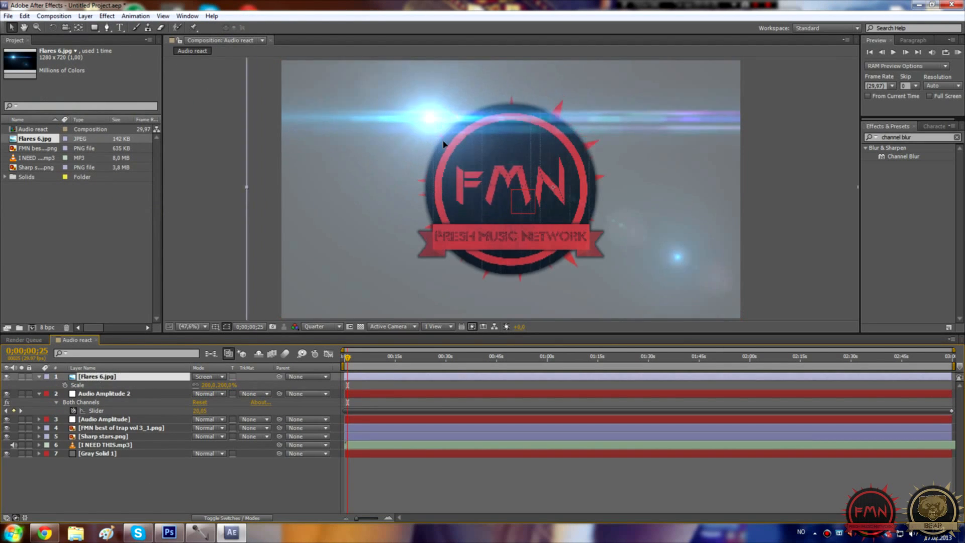
# Select the lens flare layer and reposition it beside the logo
pyautogui.doubleClick(224, 385)
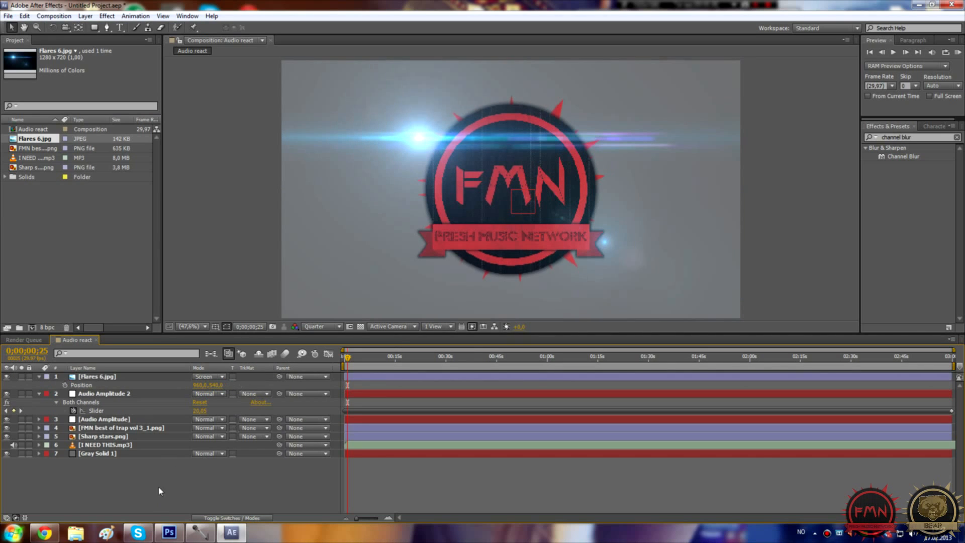
pyautogui.click(80, 385)
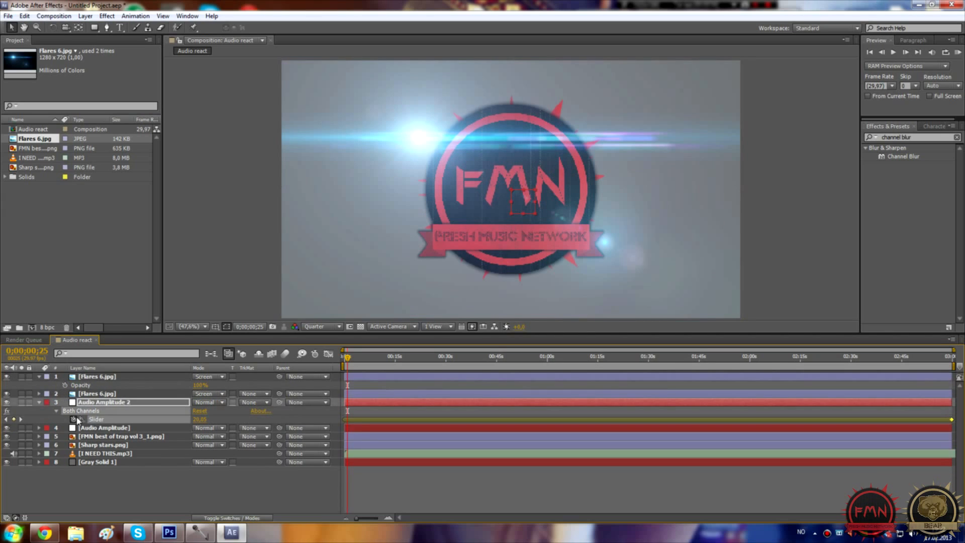
pyautogui.moveTo(326, 353)
pyautogui.write('linear(value,0,60,0,100)')
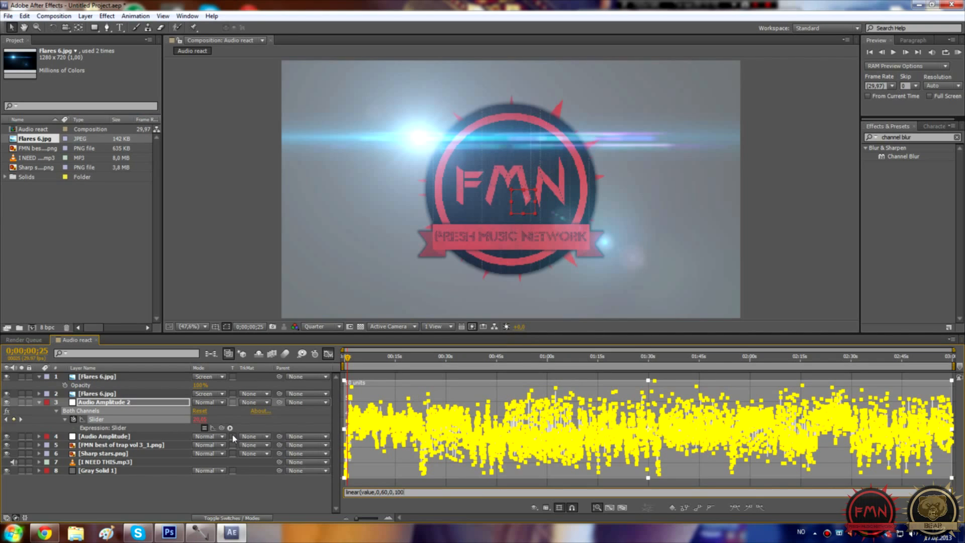
pyautogui.moveTo(320, 497)
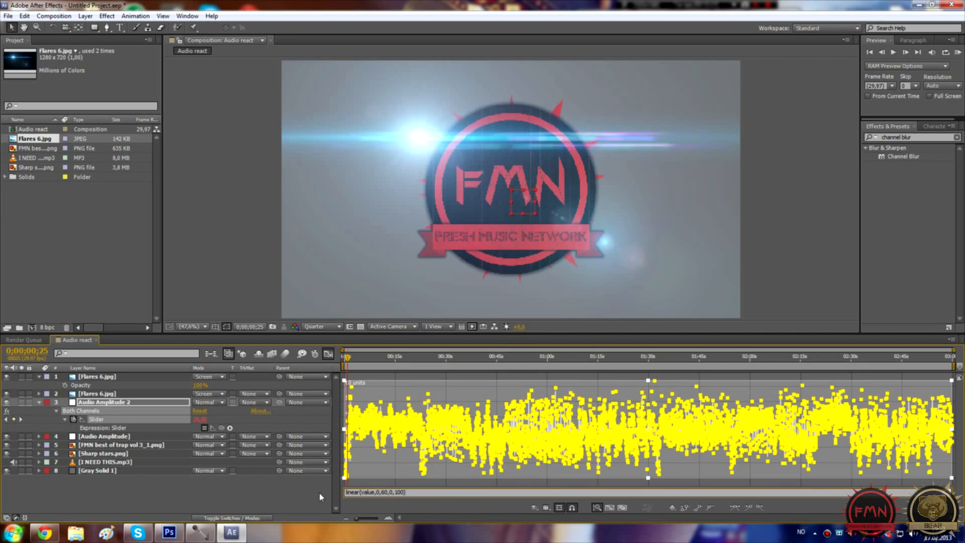
pyautogui.moveTo(63, 384)
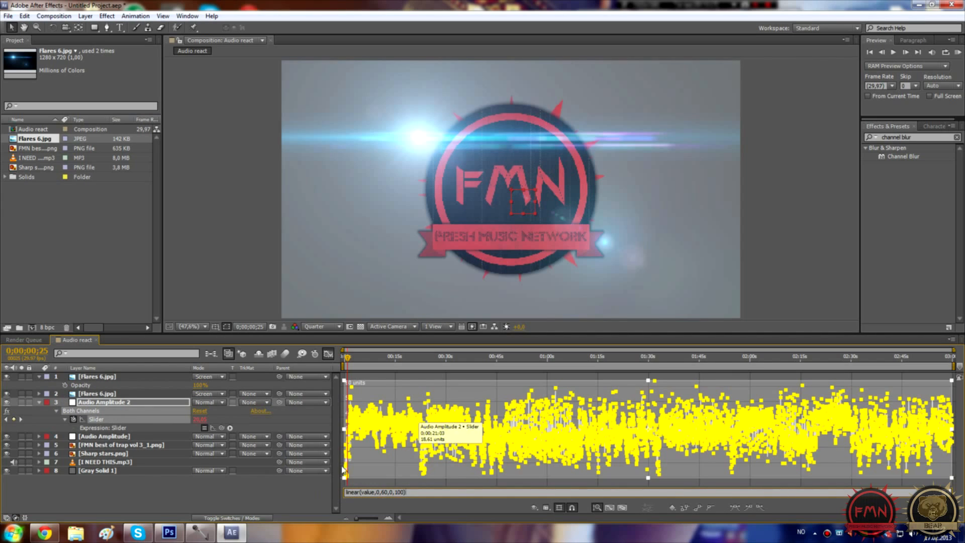
pyautogui.moveTo(378, 474)
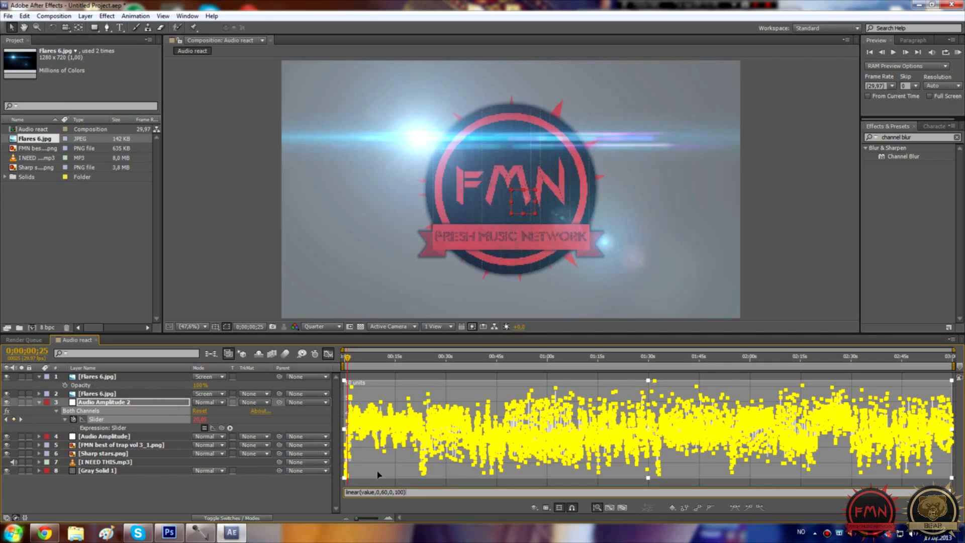
pyautogui.moveTo(452, 470)
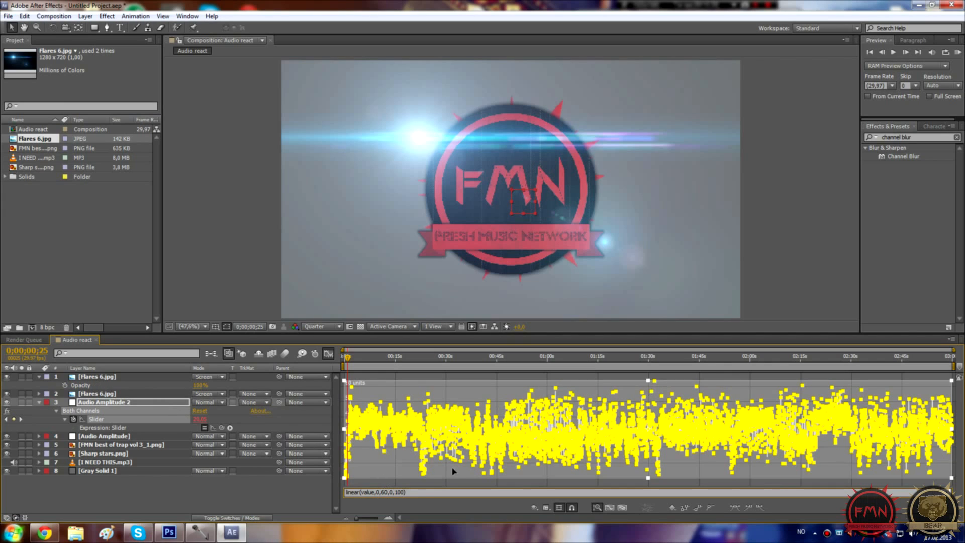
pyautogui.moveTo(252, 486)
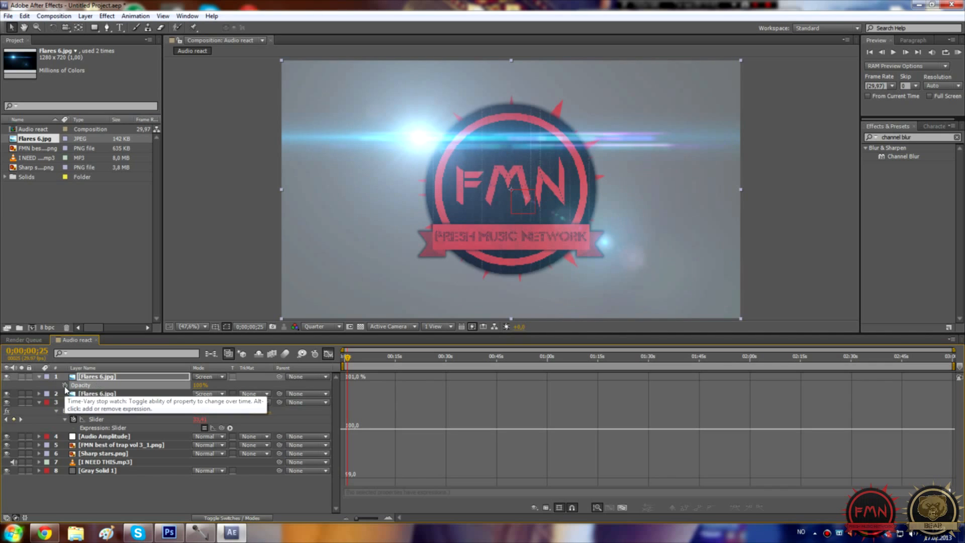
# Add an expression to the top flare's Opacity and return to the timeline start
pyautogui.click(65, 385)
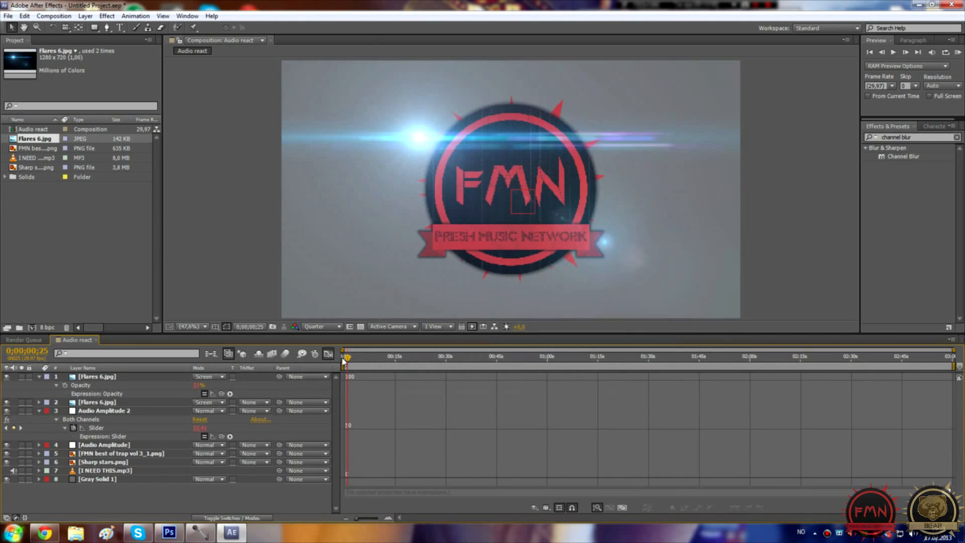
pyautogui.click(368, 356)
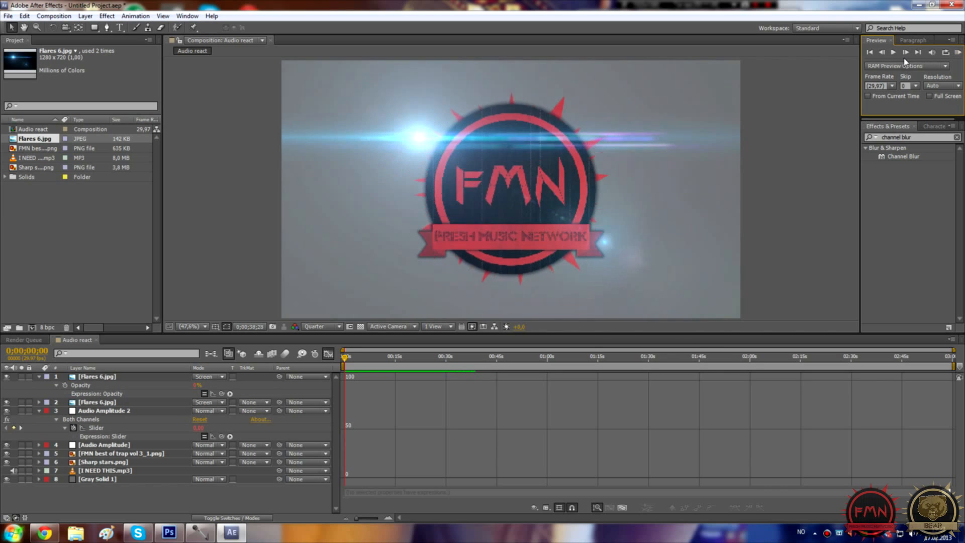
# Play a RAM preview, then set the viewer resolution to Full
pyautogui.click(893, 51)
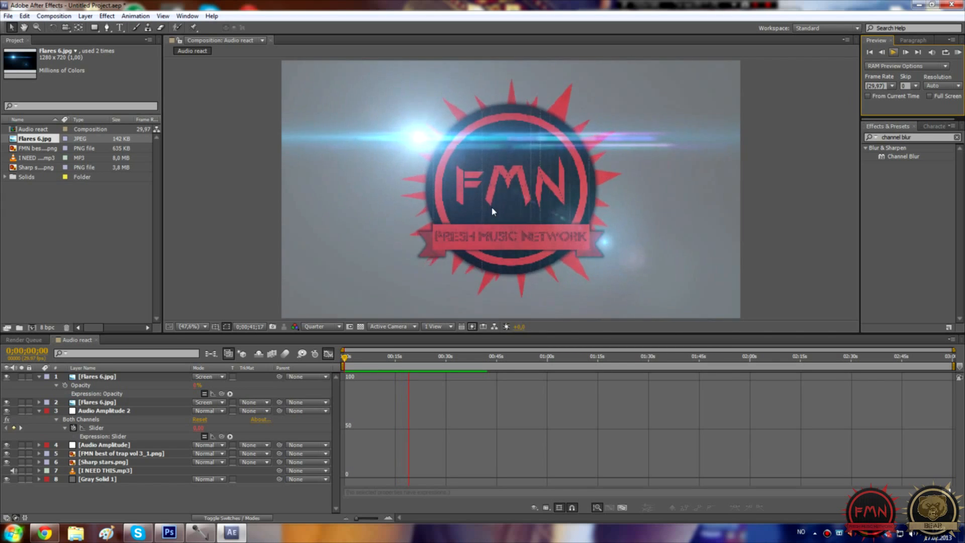
pyautogui.click(321, 326)
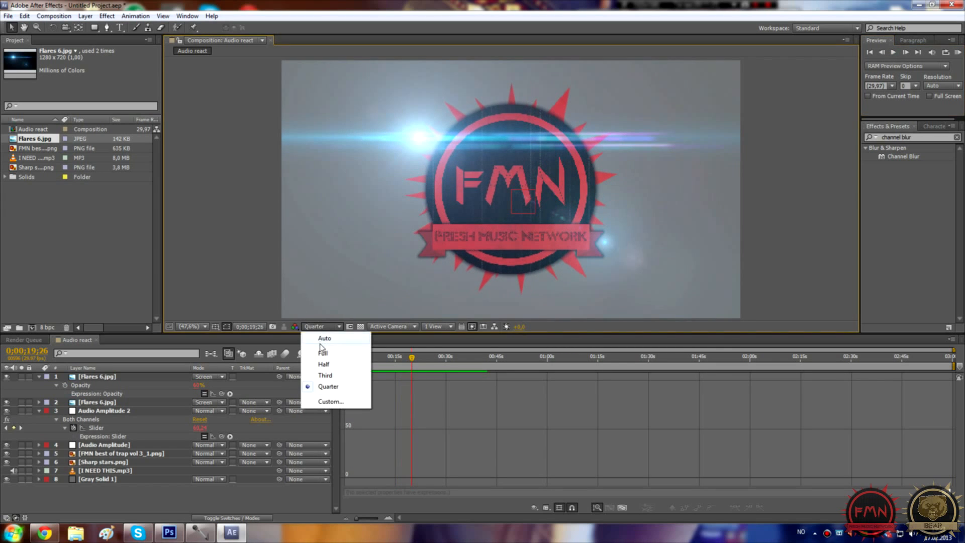
pyautogui.click(322, 348)
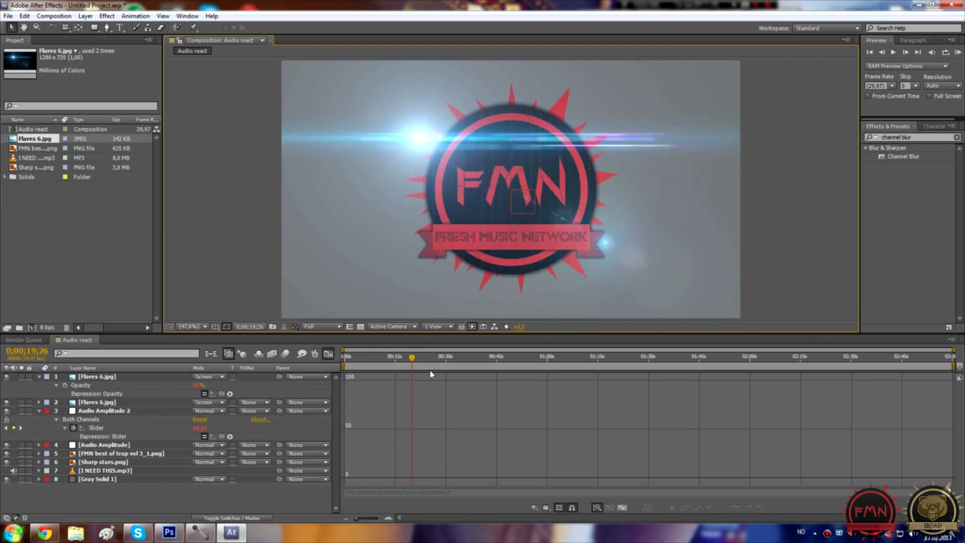